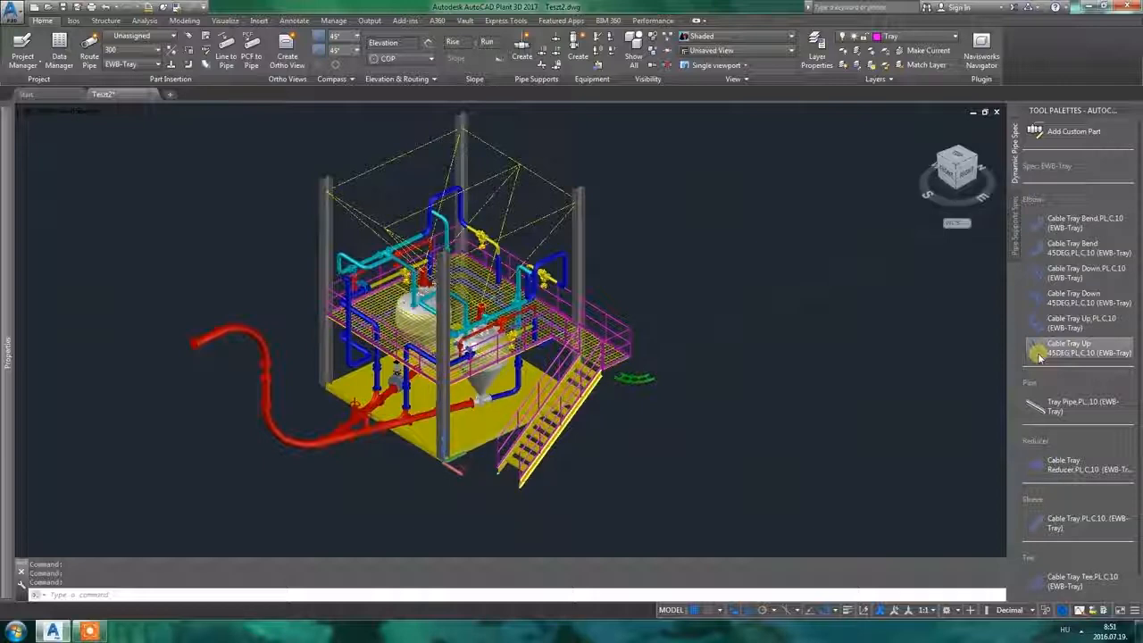
Place a Cable Tray Up fitting beside the stairs and measure its clearance with MEASUREGEOM
click(1080, 524)
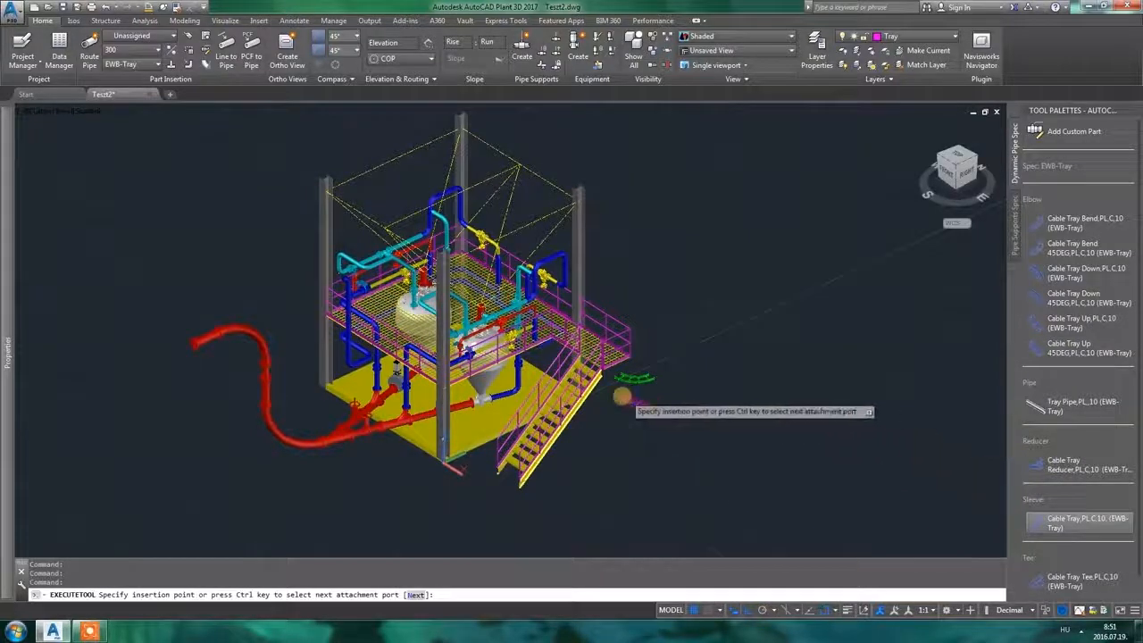
scroll(up, 3)
text(perp)
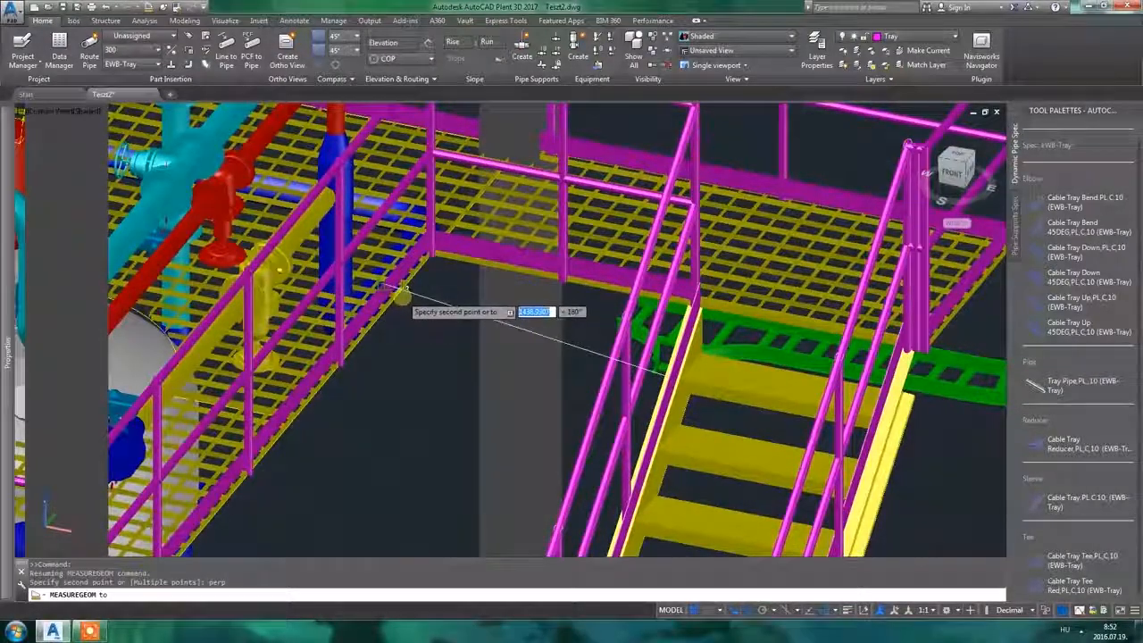
click(407, 289)
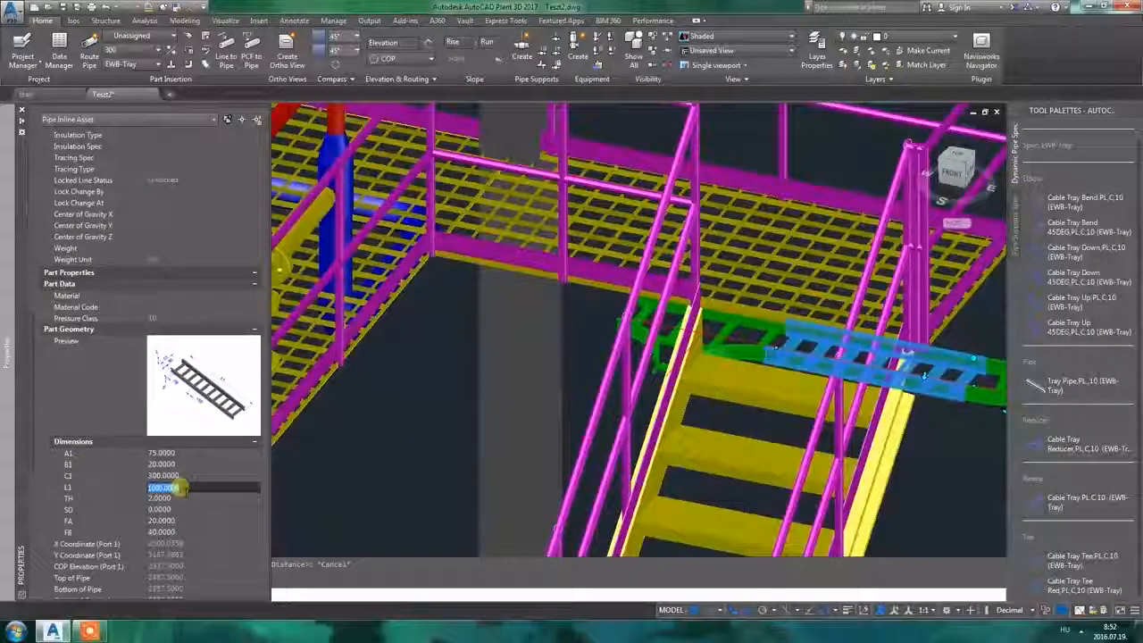
Edit the L1 length dimension of the green cable tray run in the Properties palette
click(158, 496)
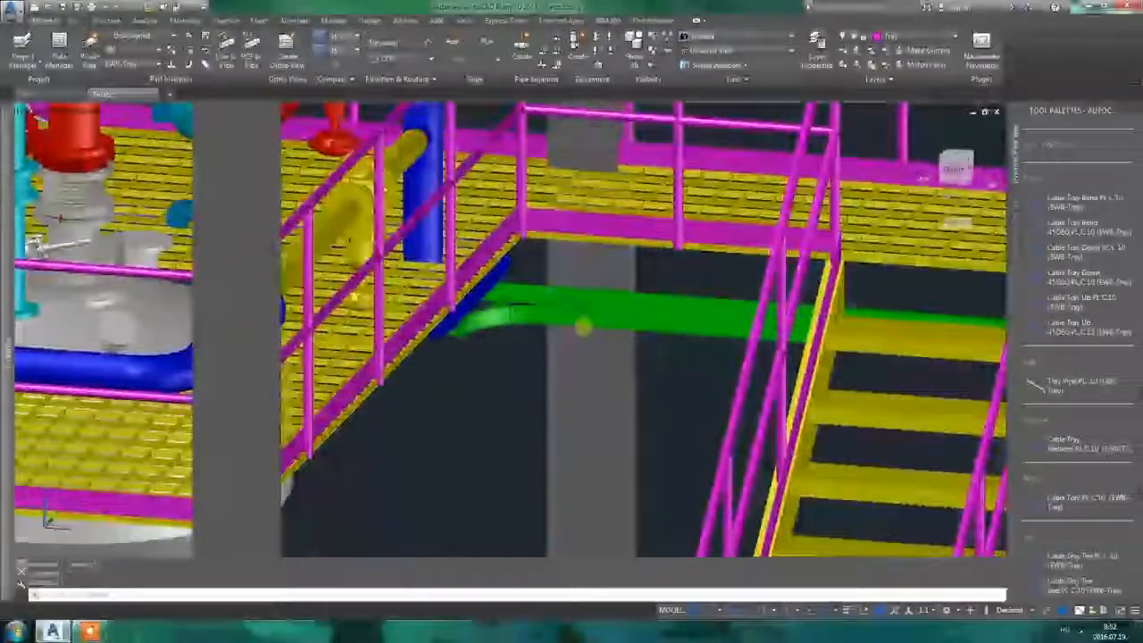
click(626, 318)
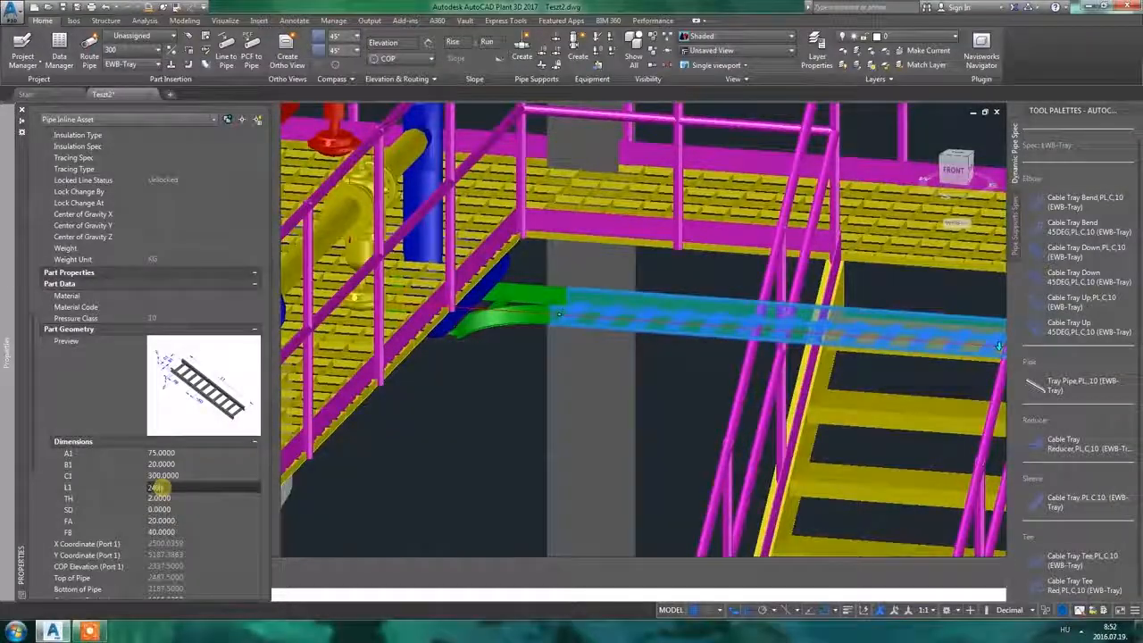
double_click(165, 486)
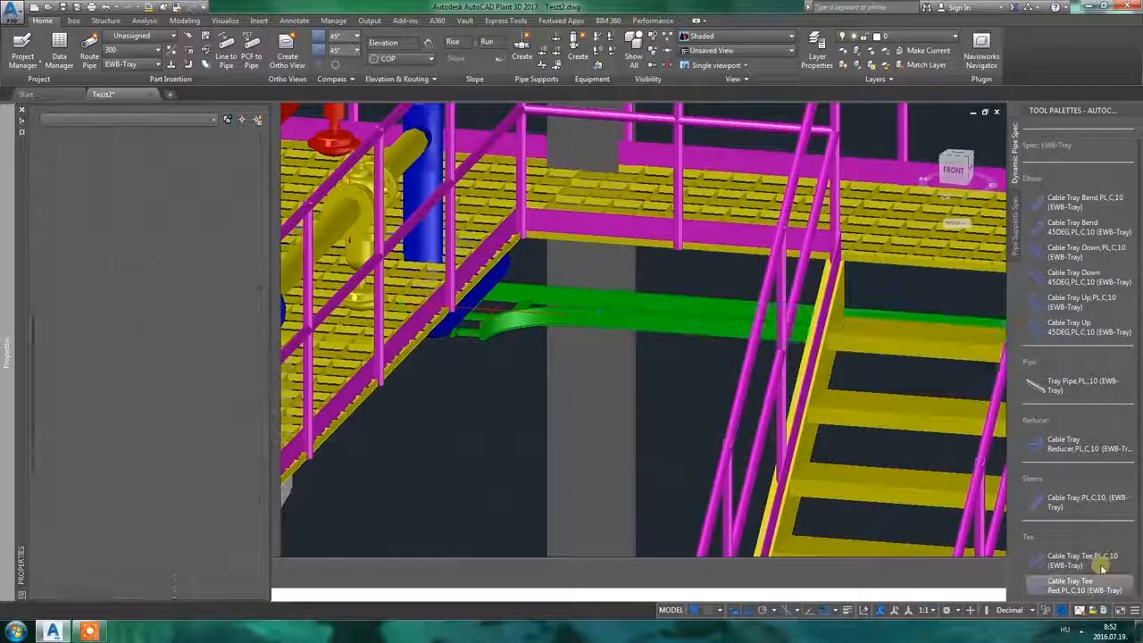
Place a cable tray tee and edit the ladder tray's L1 length dimension
click(1083, 561)
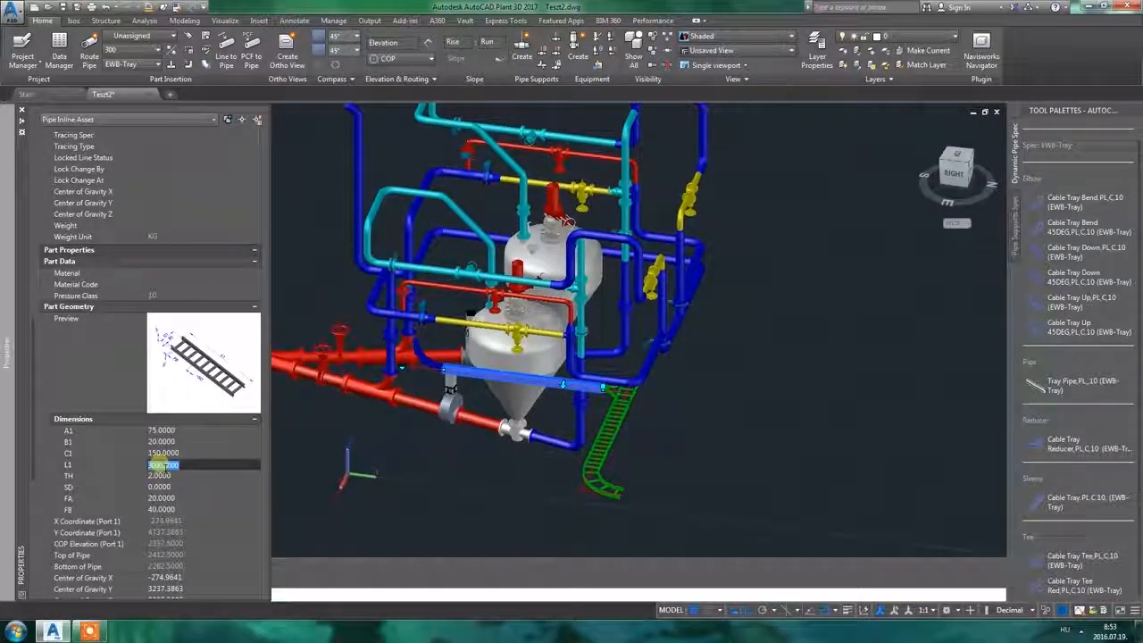
click(157, 475)
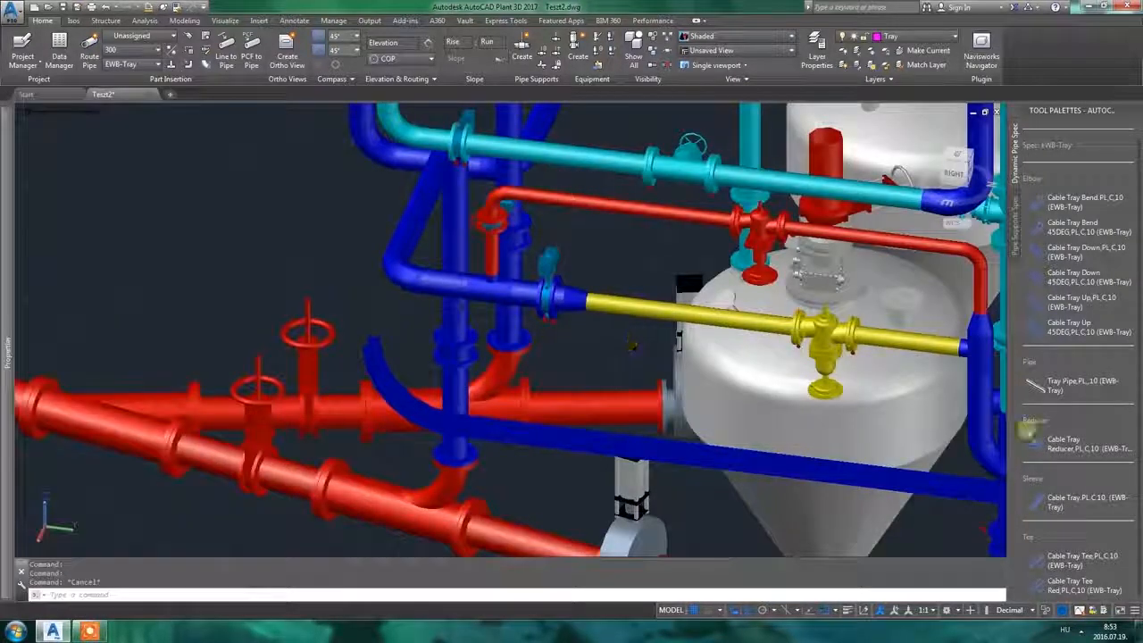
click(366, 339)
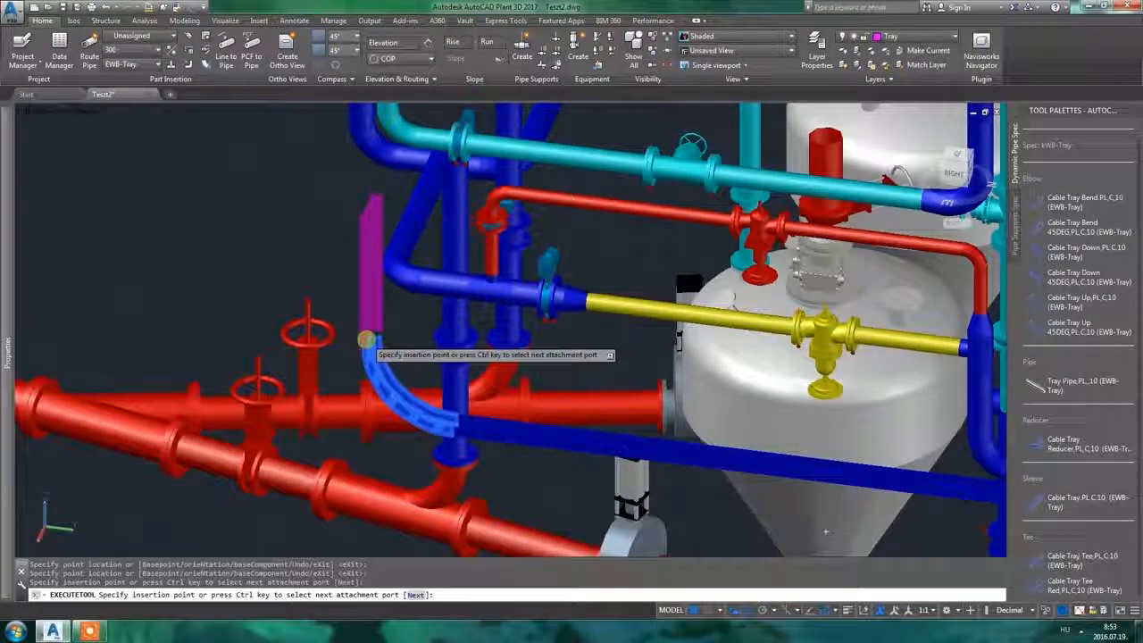
key(Escape)
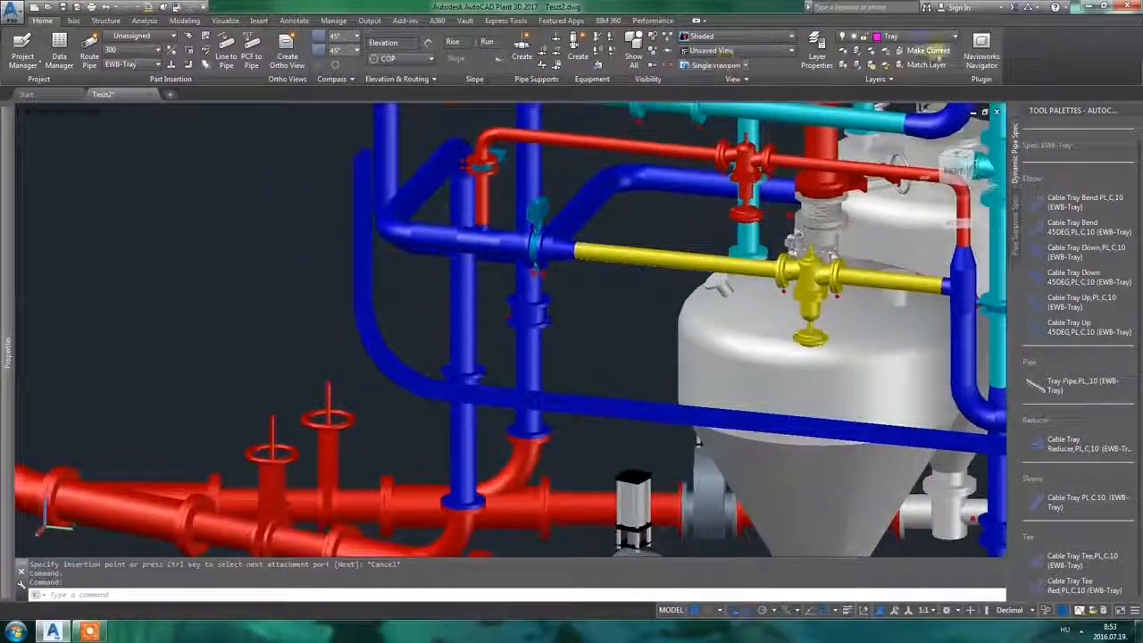
click(896, 35)
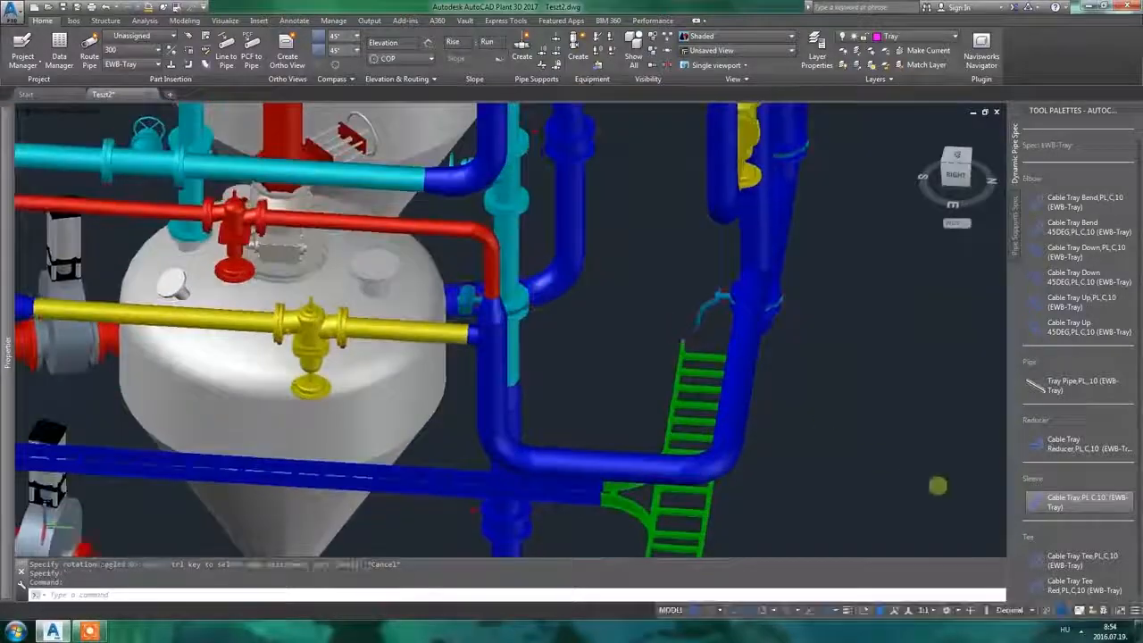
Snap a Cable Tray Bend 45DEG onto the open top port of the vertical ladder tray
click(1086, 252)
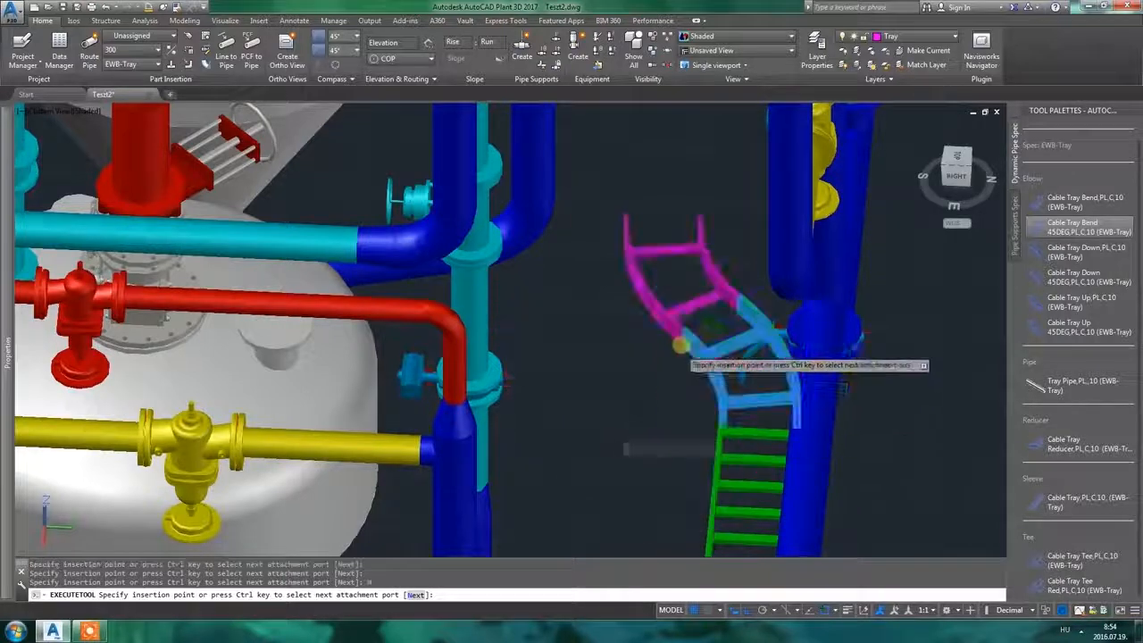
click(747, 207)
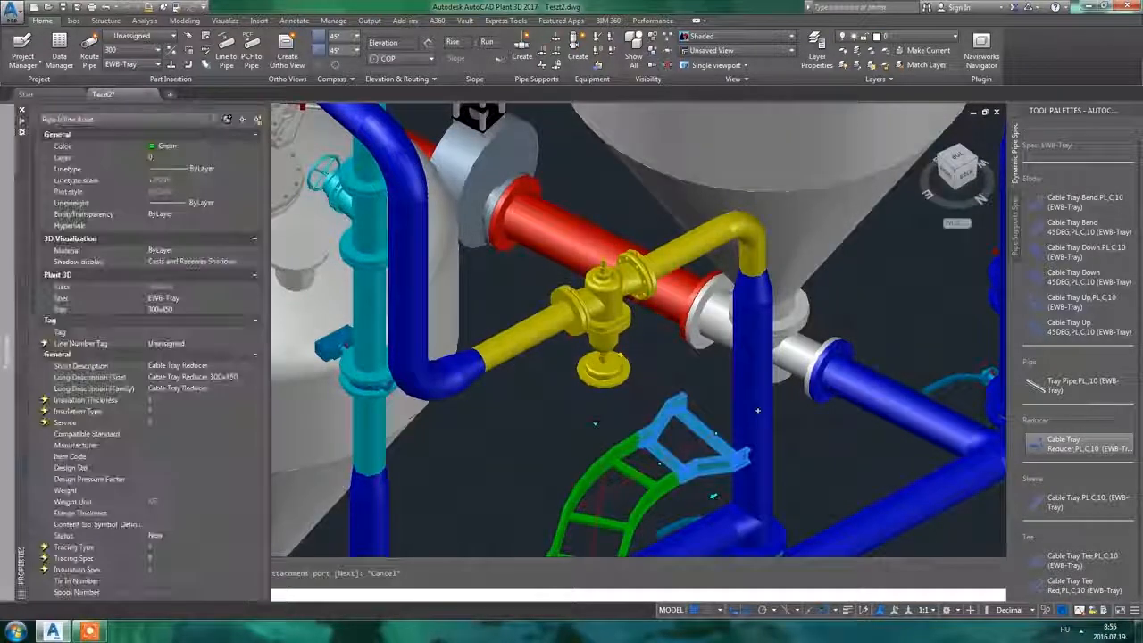
Place a Cable Tray Reducer on the tray run's end port and confirm its rotation angle
click(257, 309)
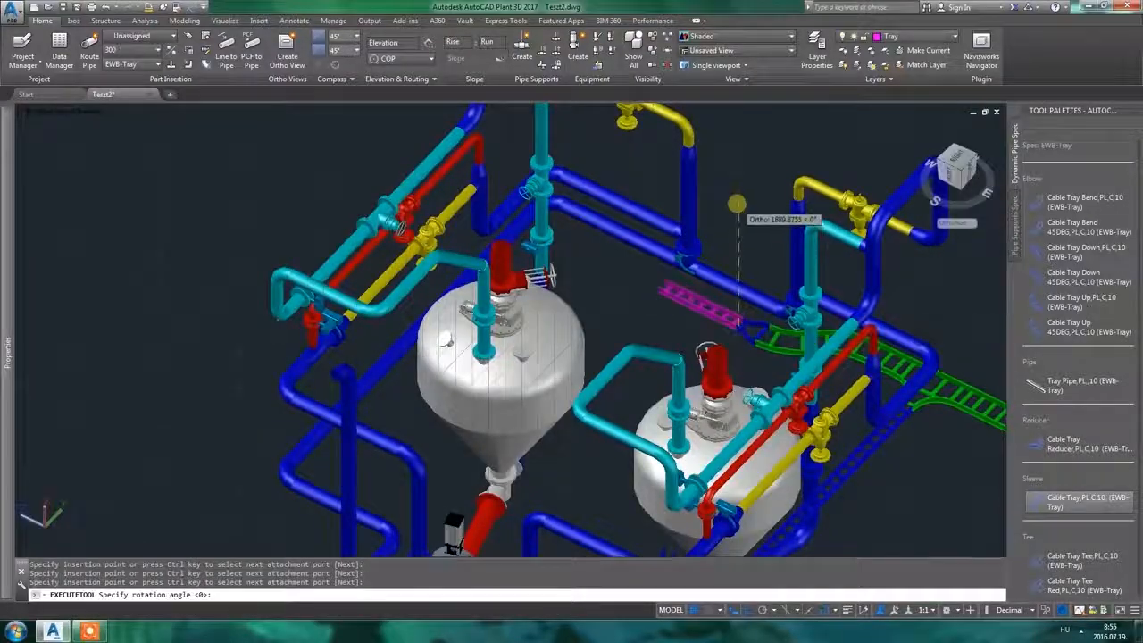
key(Escape)
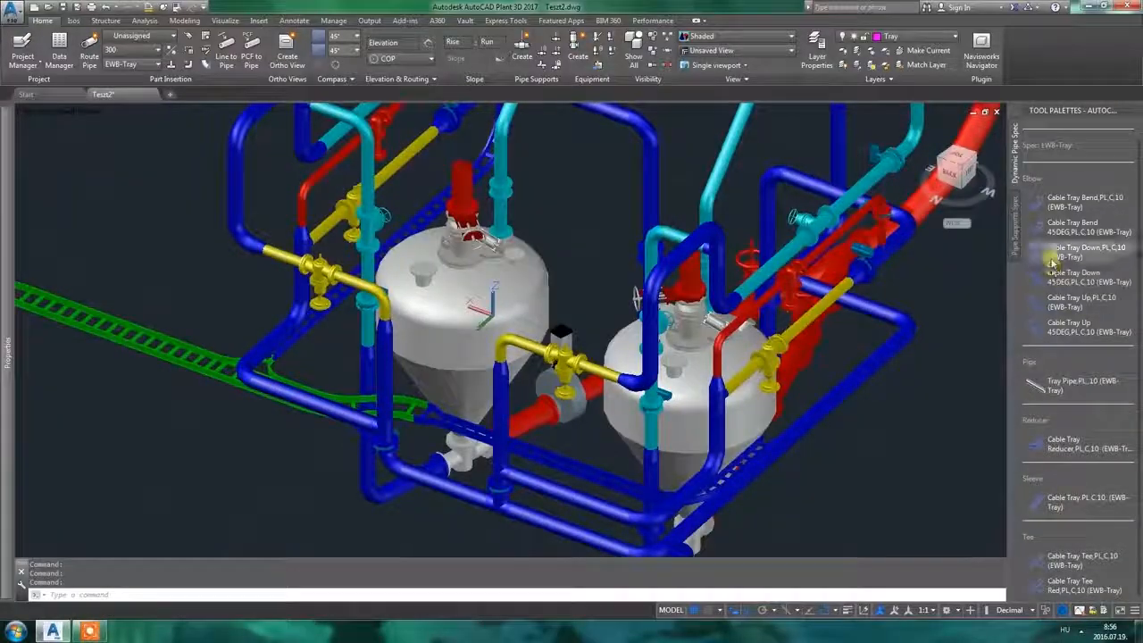
Place a Cable Tray Down bend on the open port of the green tray run
click(1081, 300)
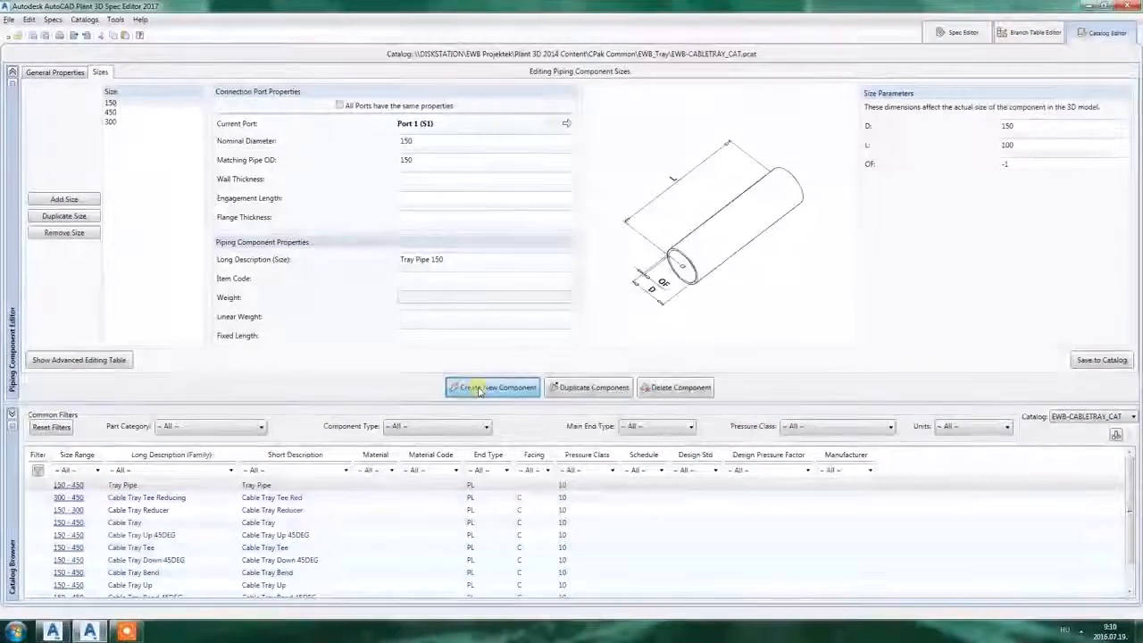
Start a new catalog component and browse through the Tee shape graphics gallery
click(494, 386)
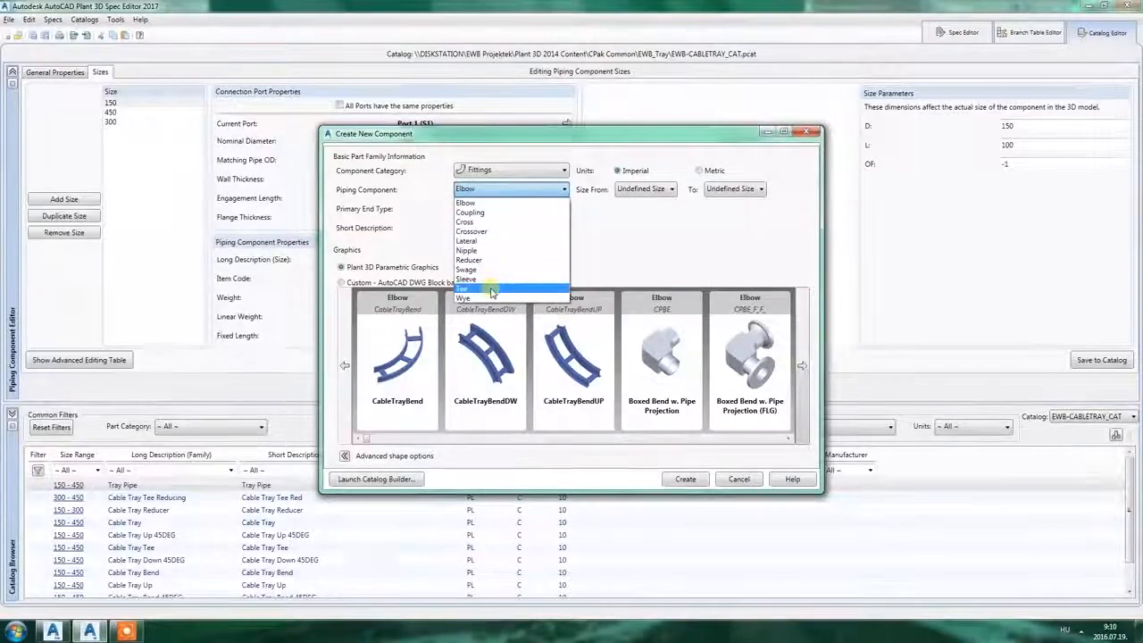
click(467, 285)
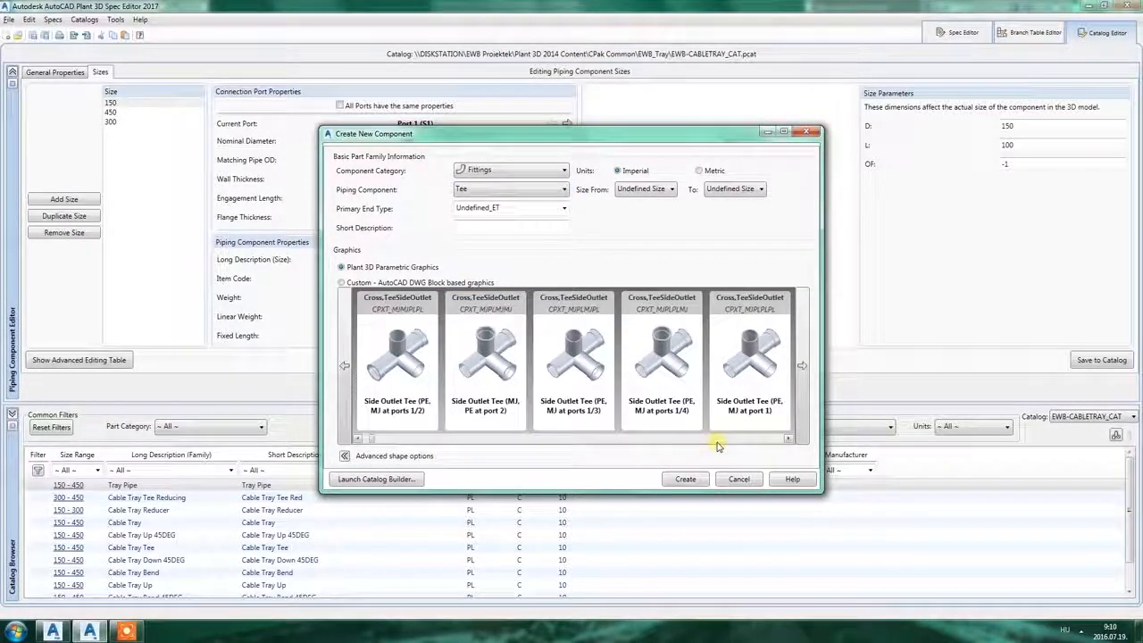
click(800, 364)
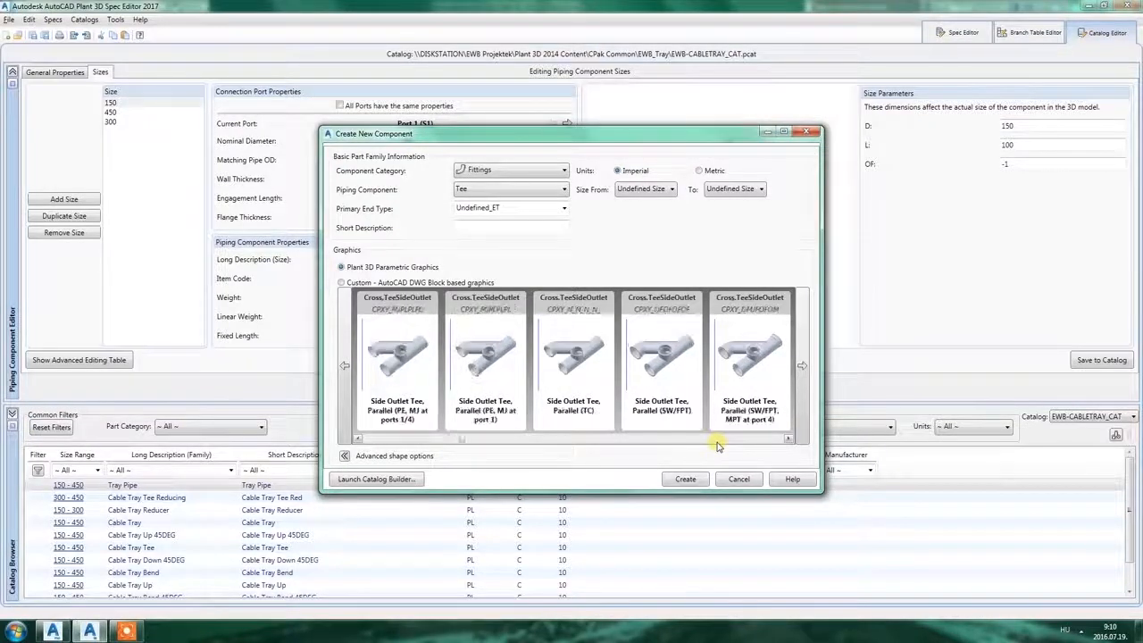
click(800, 365)
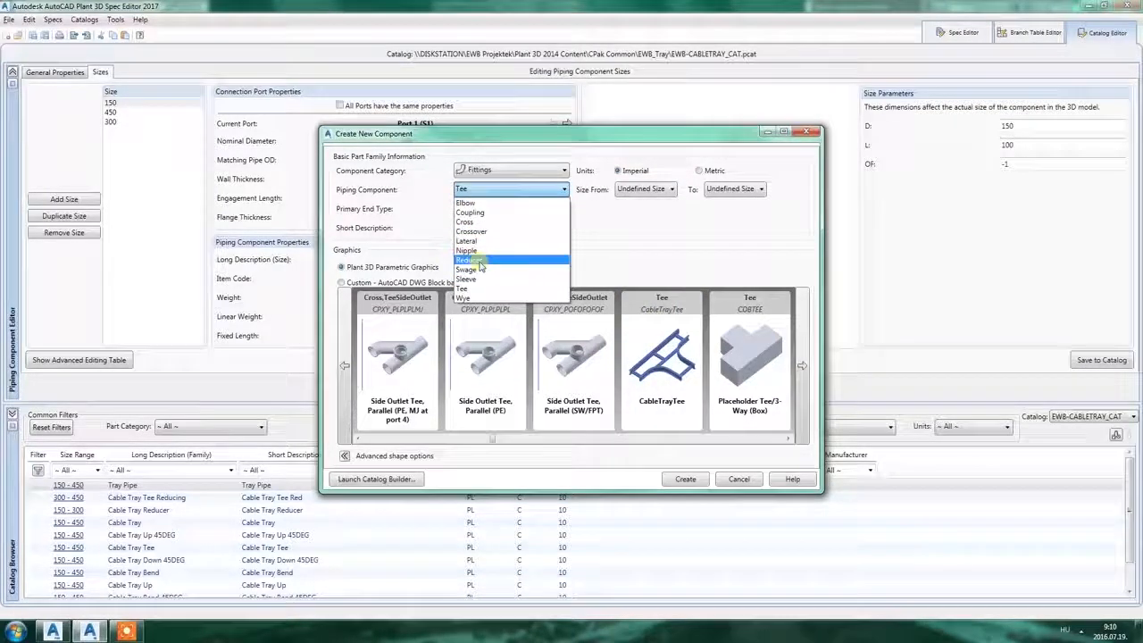
Switch the Piping Component type to Reducer, then Sleeve, then Elbow
click(472, 261)
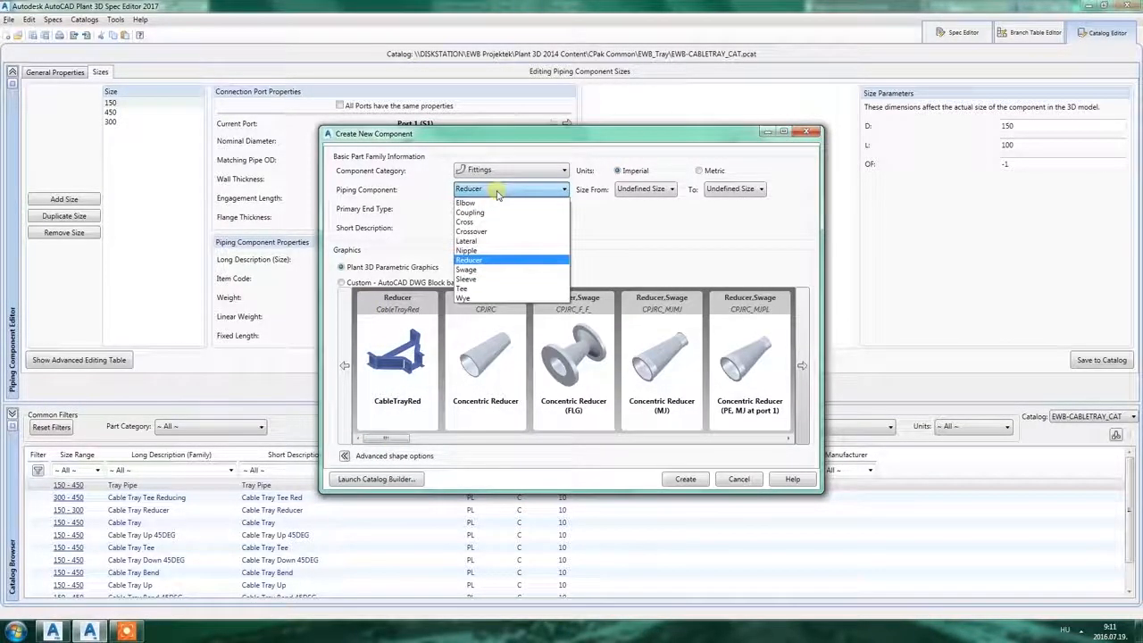
click(464, 278)
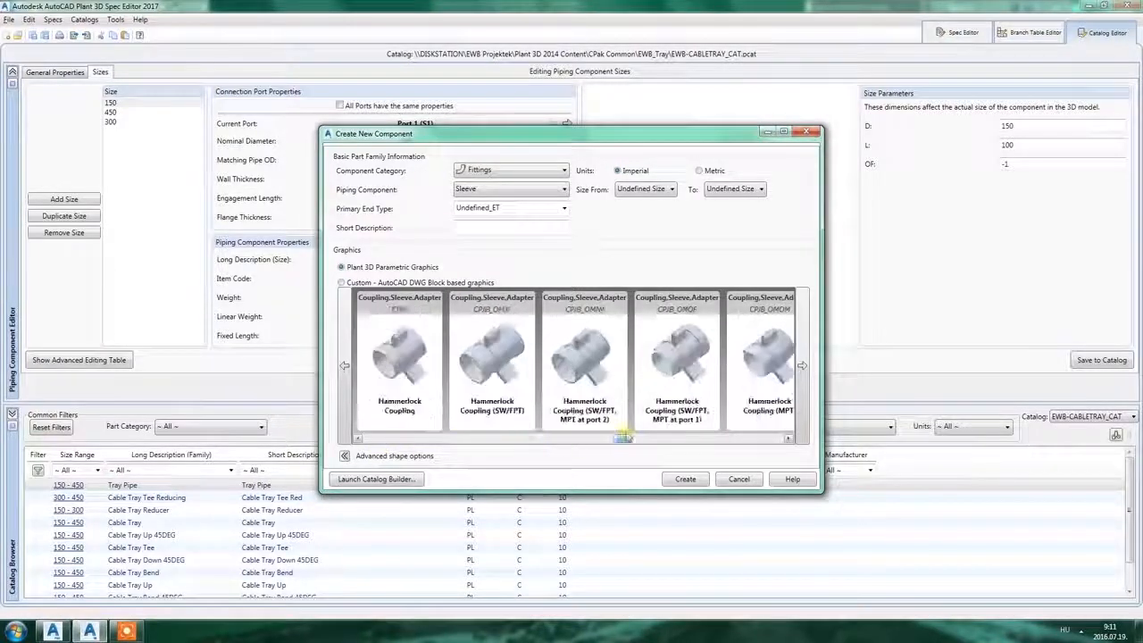
click(800, 365)
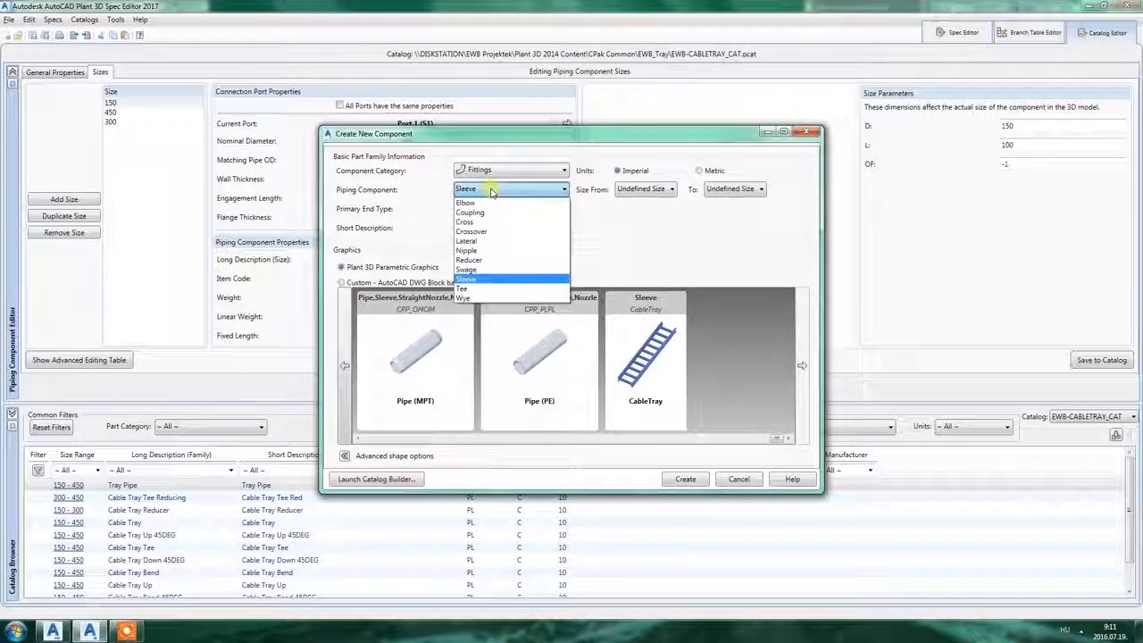
click(465, 204)
text(PL)
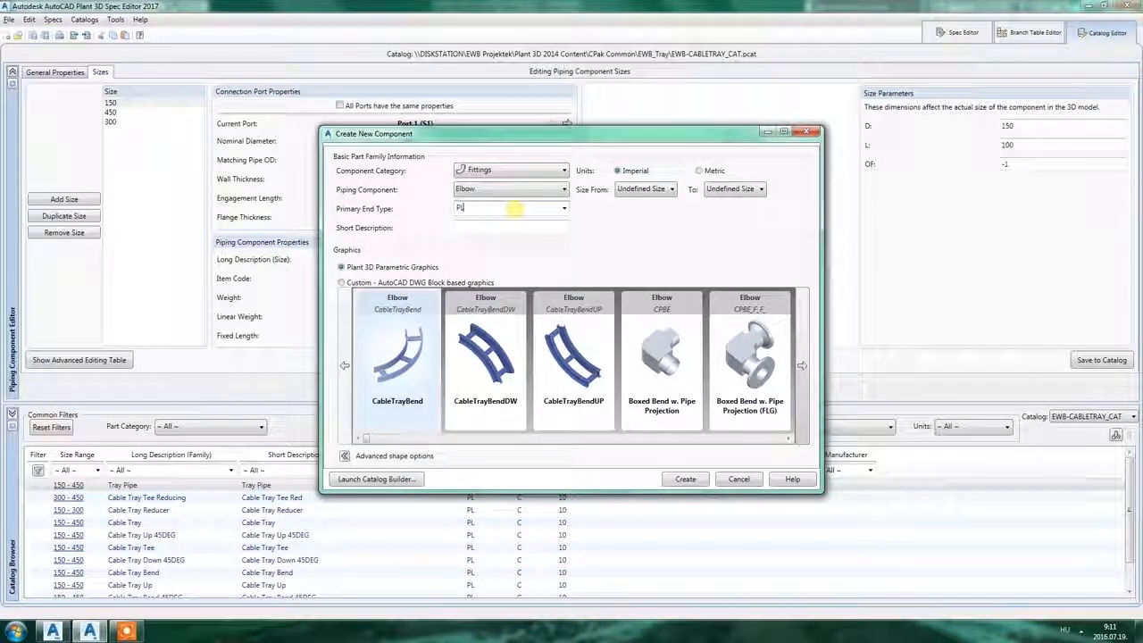
Create the CableTrayBend component with size 150
click(672, 190)
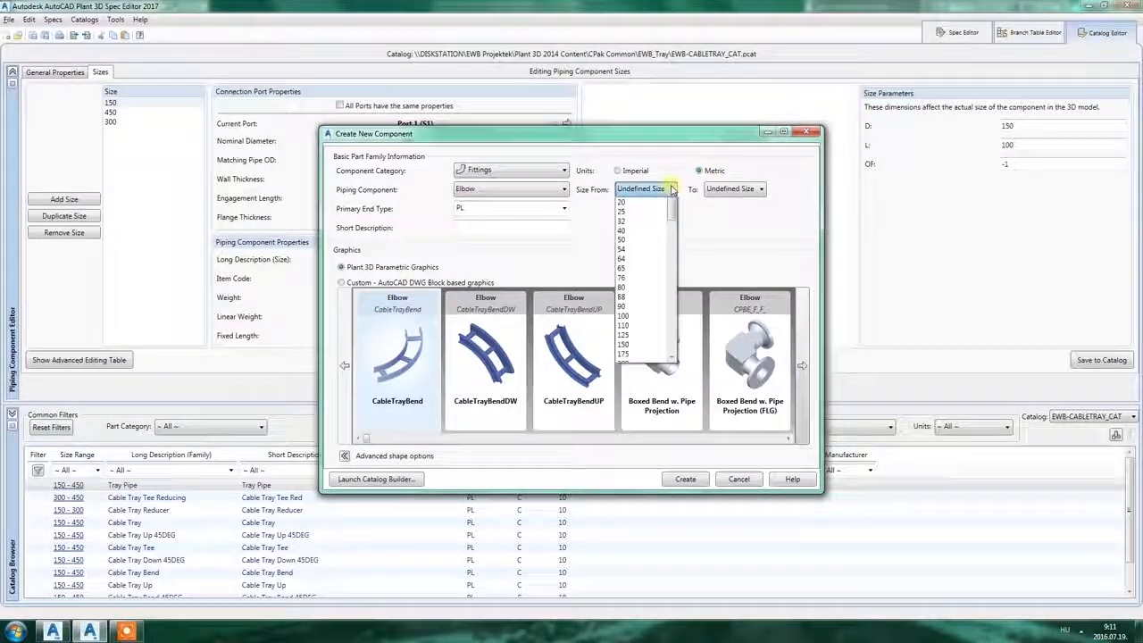
click(622, 343)
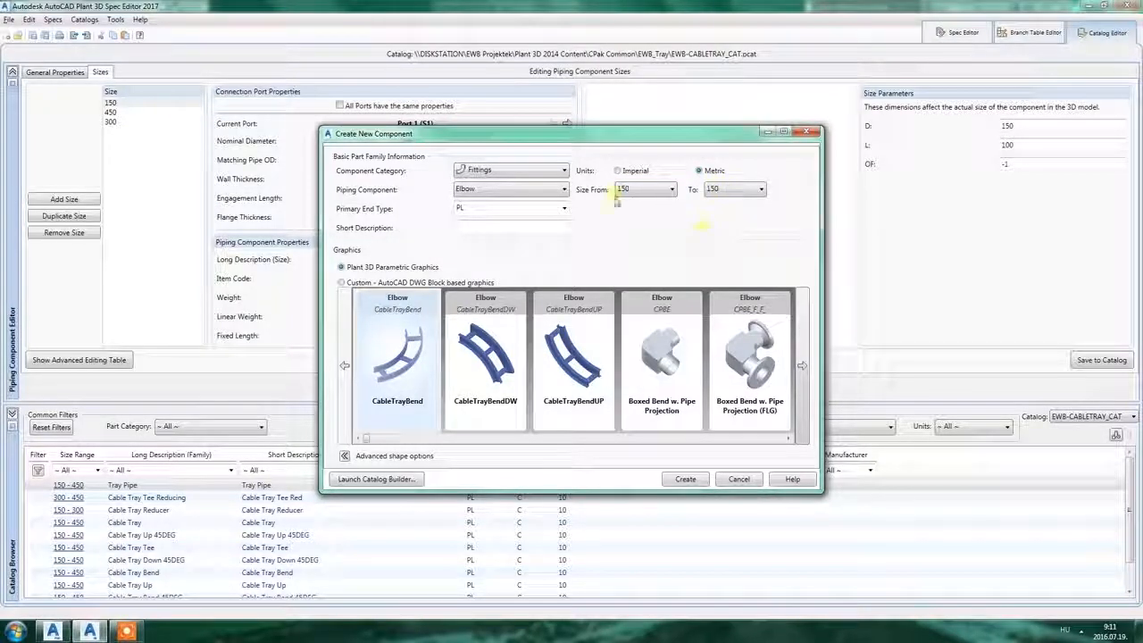
click(686, 479)
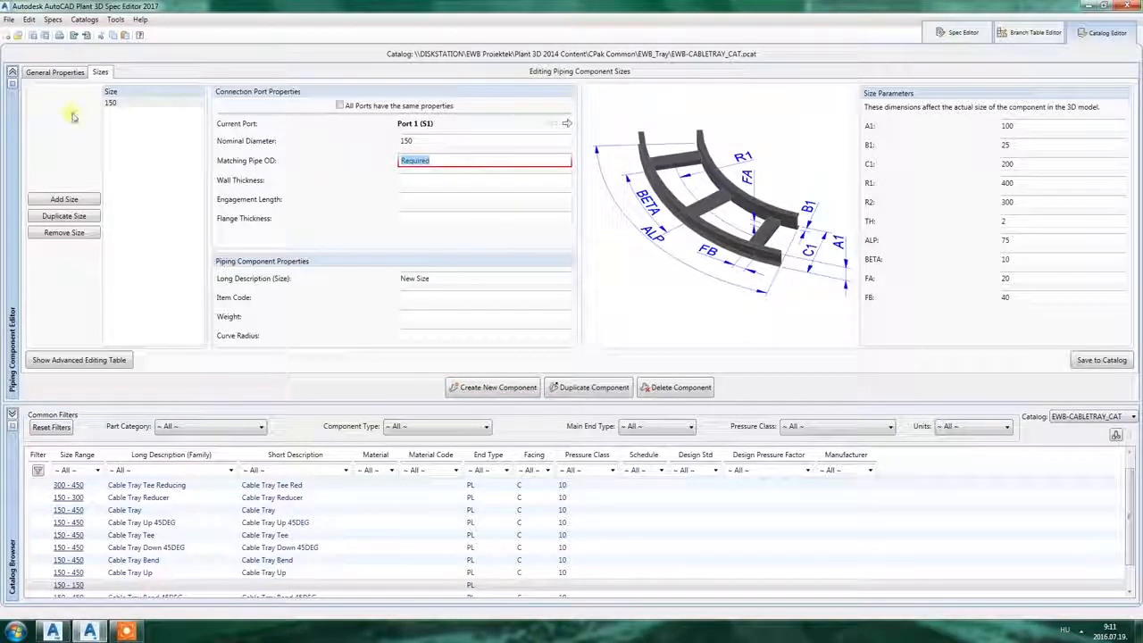
Set facing C, pressure class 10, and descriptions Cable Tray and Cable Tray Bend 30DEG
click(53, 71)
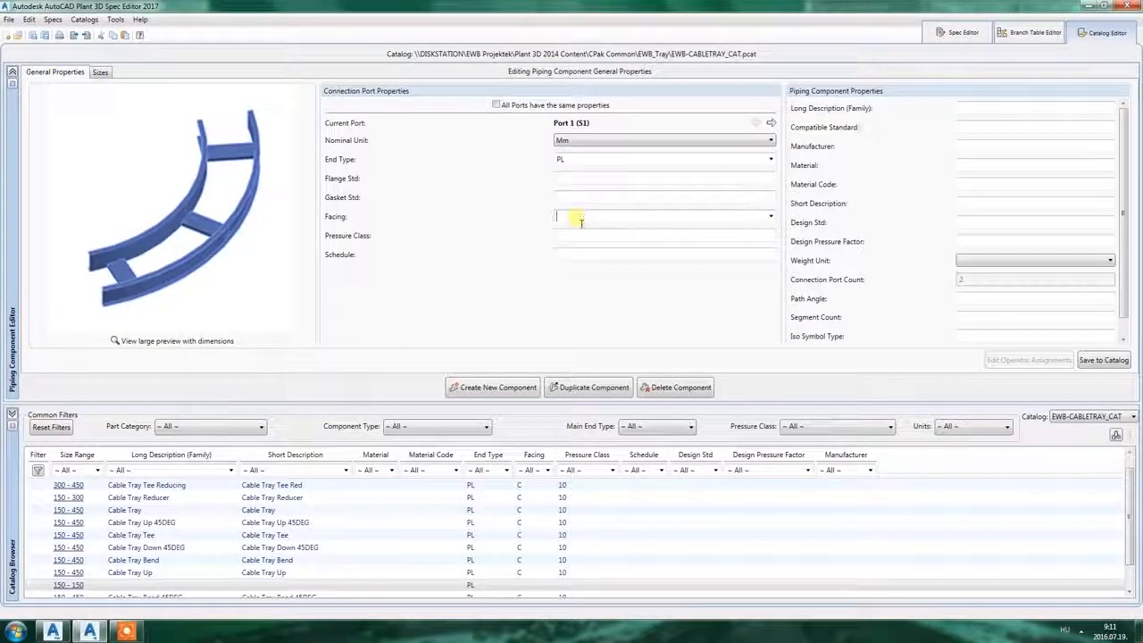
click(770, 121)
text(10)
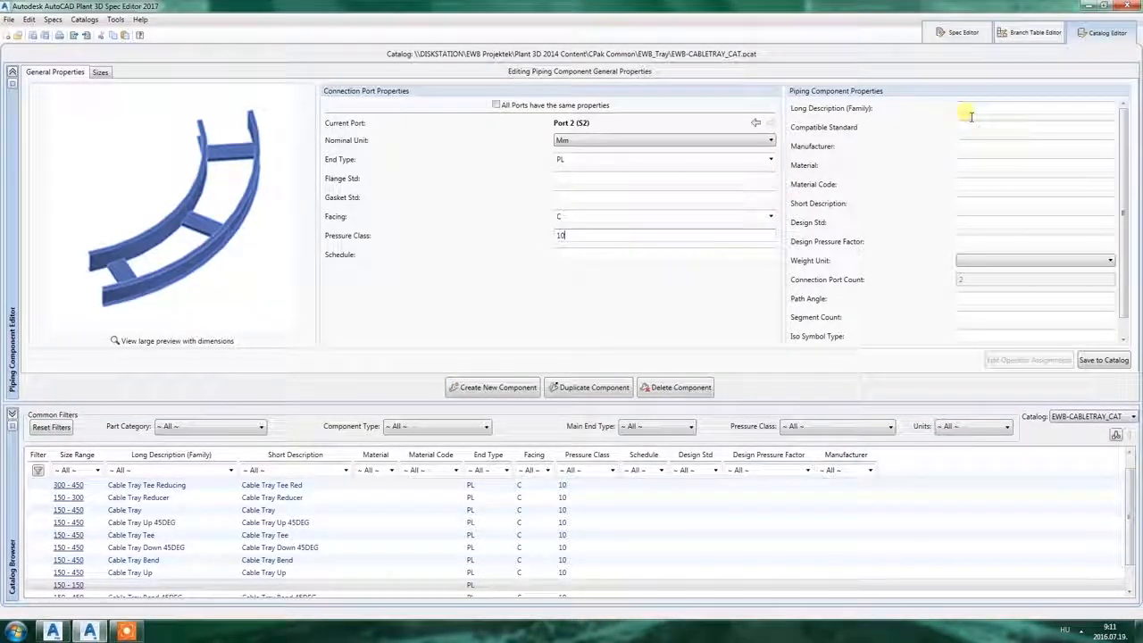
text(Cable Tray)
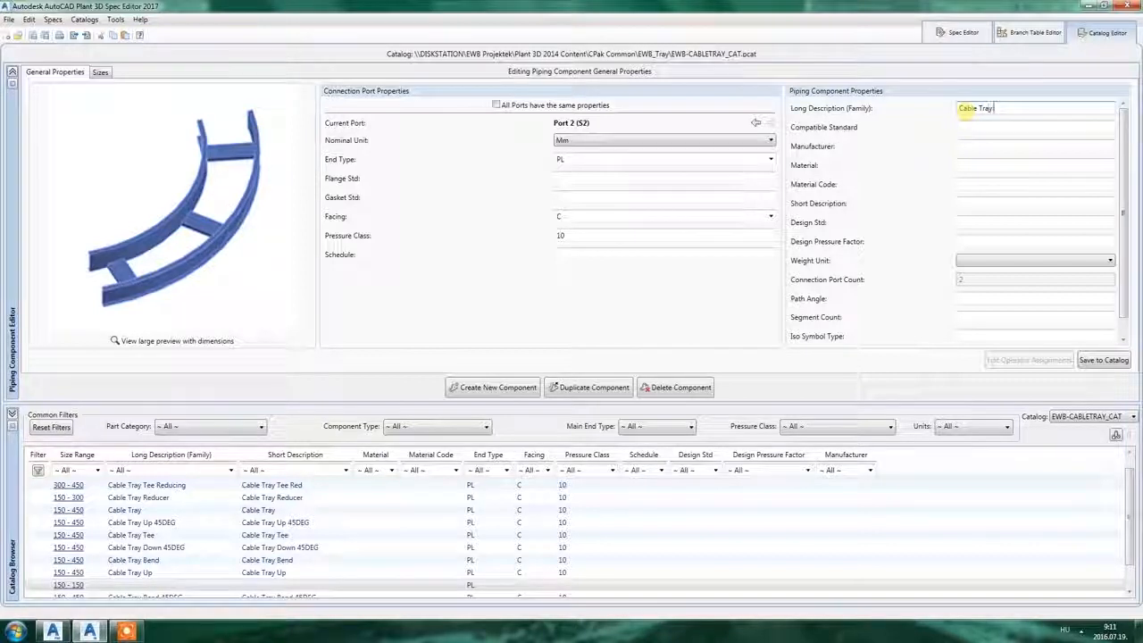
text(Bend 30DEG)
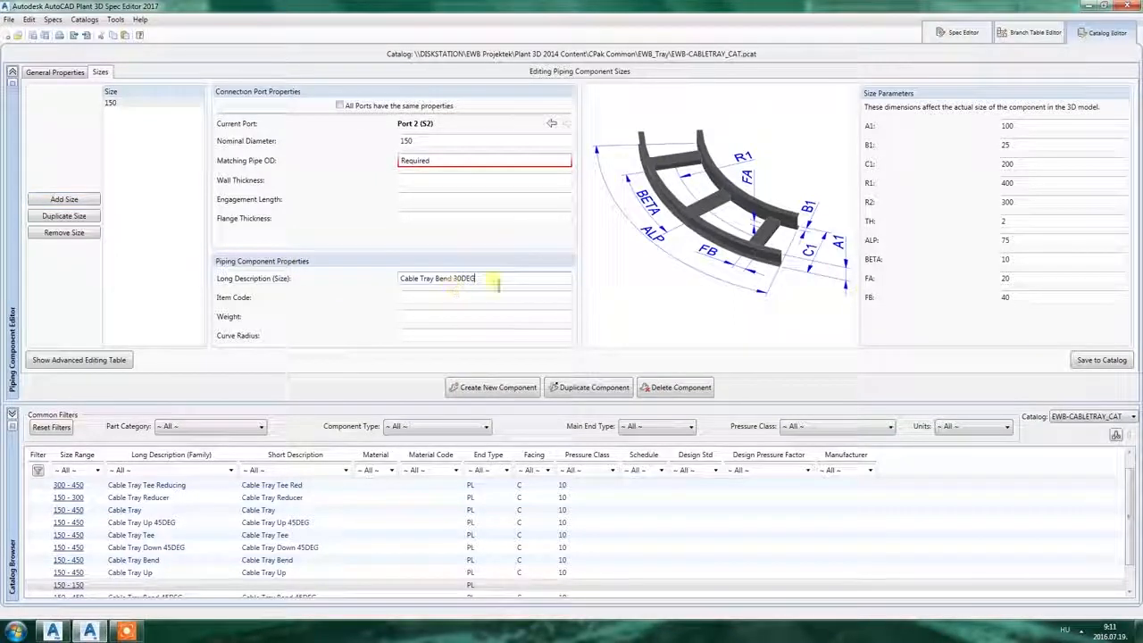
Set matching pipe OD 150 and R1 500, then save the bend to the catalog
text(150)
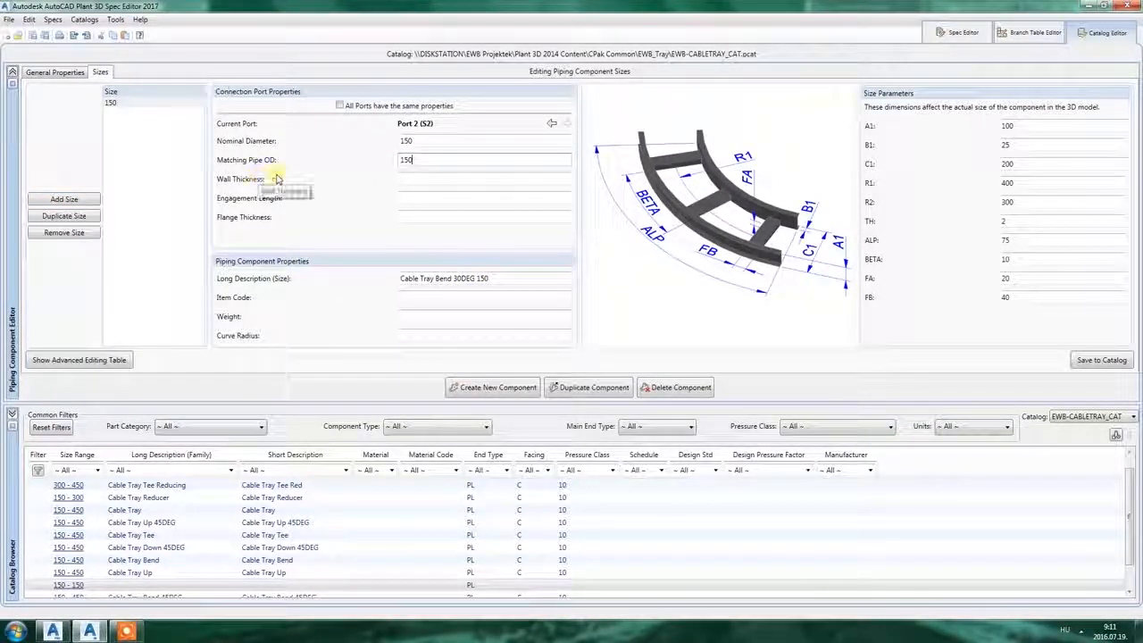
click(568, 123)
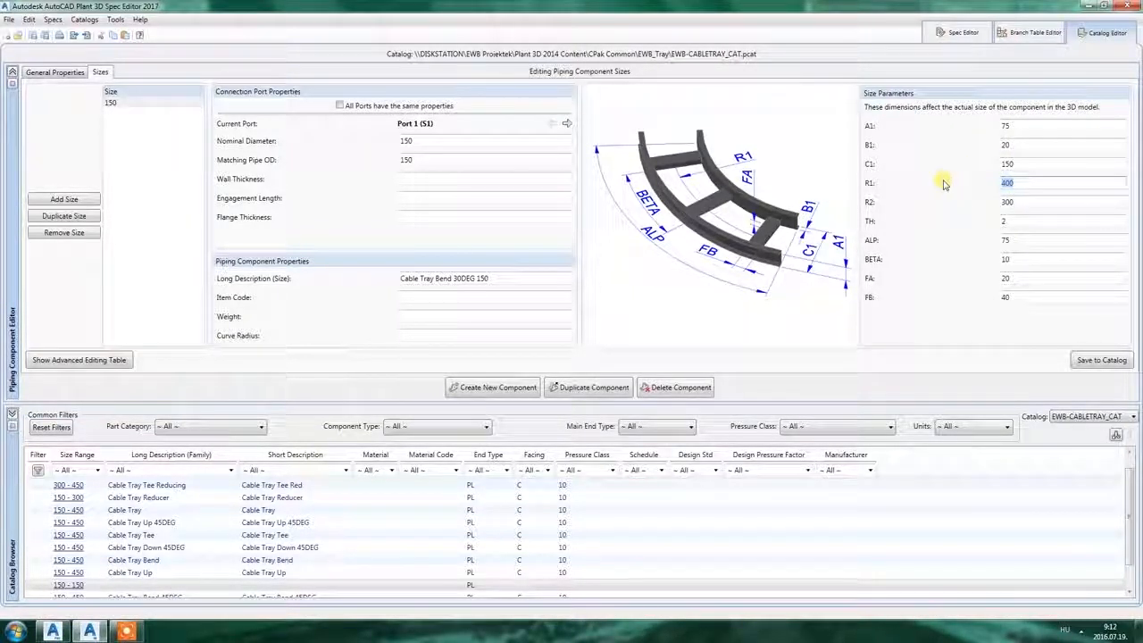
text(500)
click(1063, 240)
text(30)
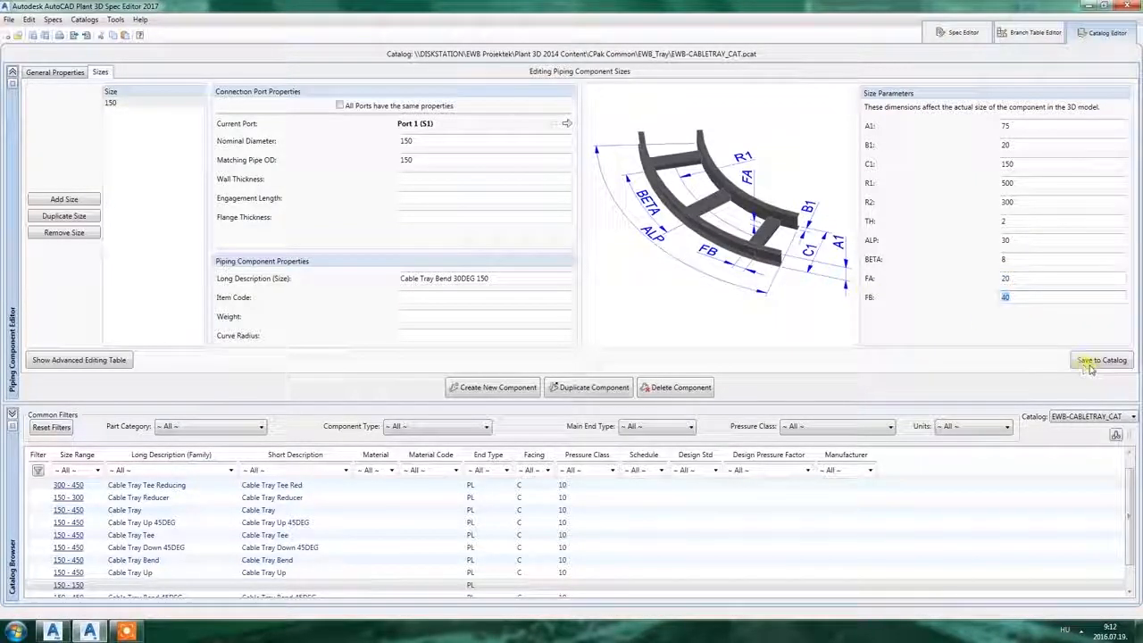
click(1100, 361)
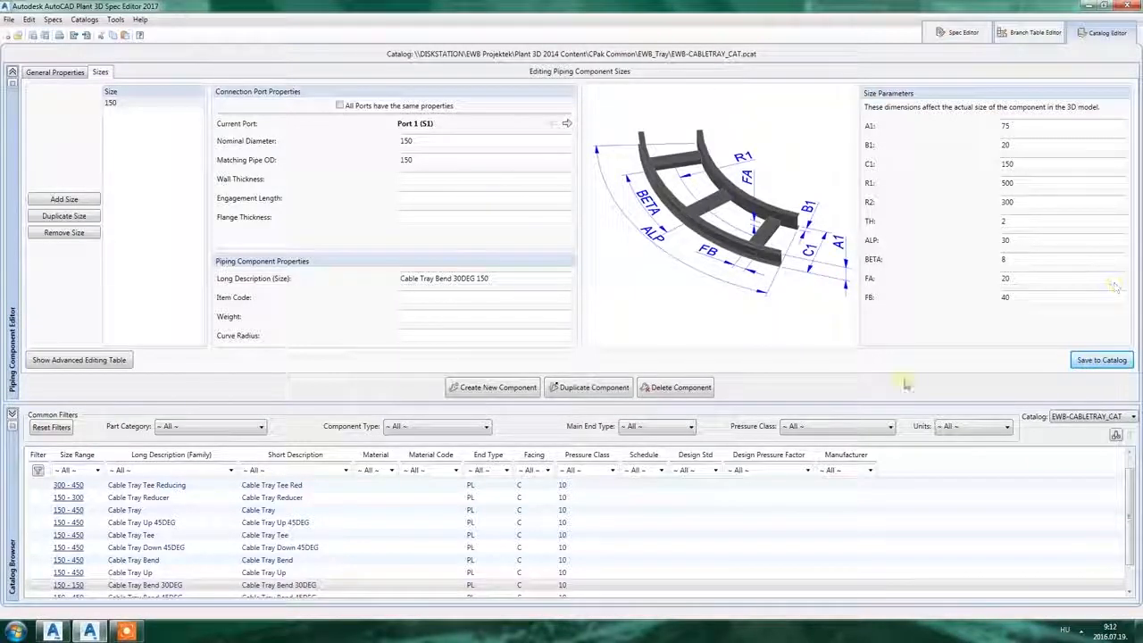
click(957, 32)
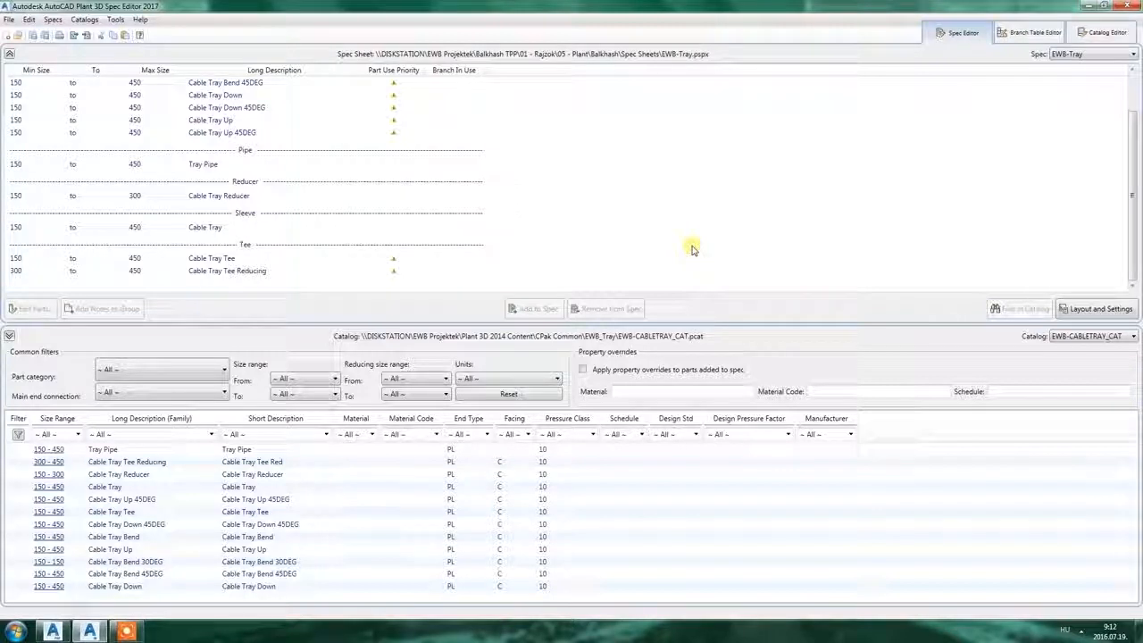
Add Cable Tray Bend 30DEG to the EWB-Tray spec and edit the straight tray parts
click(125, 561)
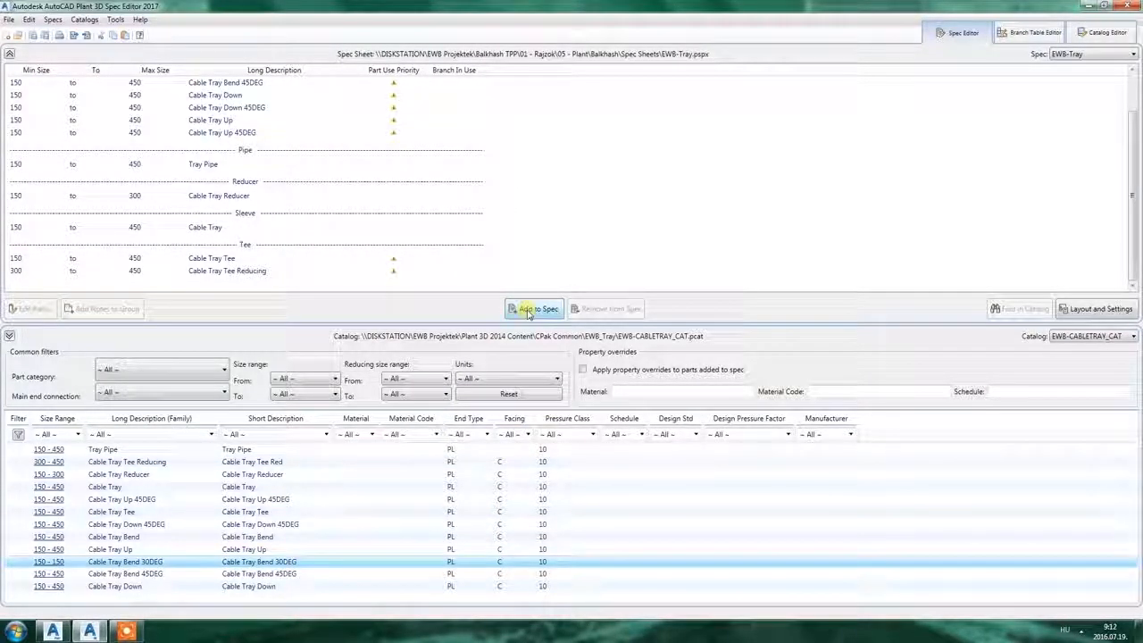
click(534, 307)
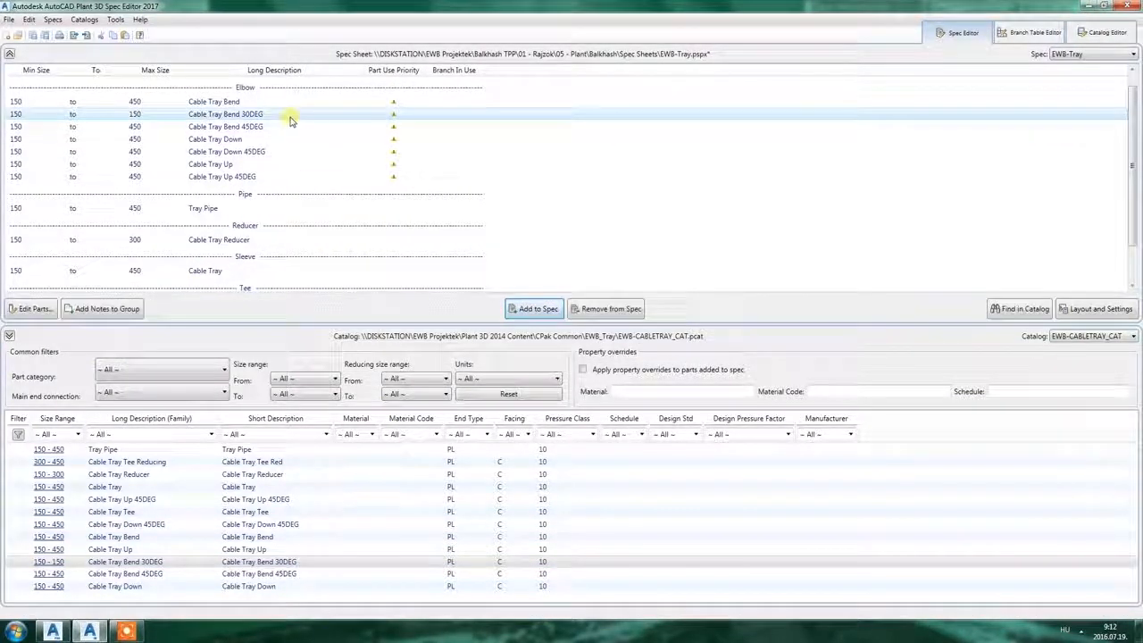
mouse_move(309, 211)
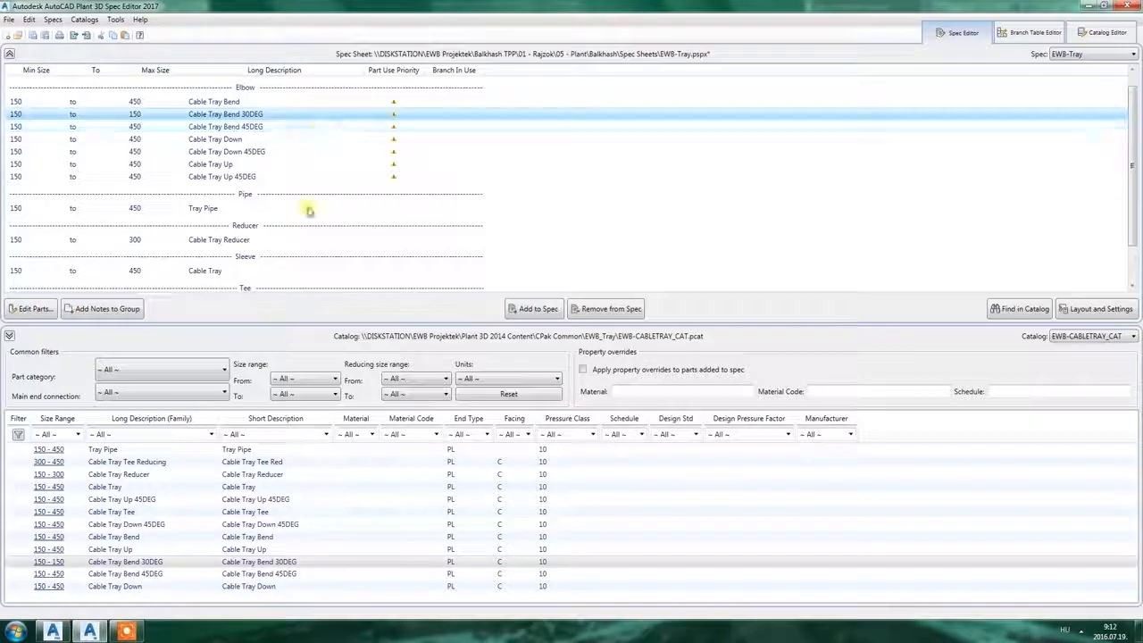
click(32, 307)
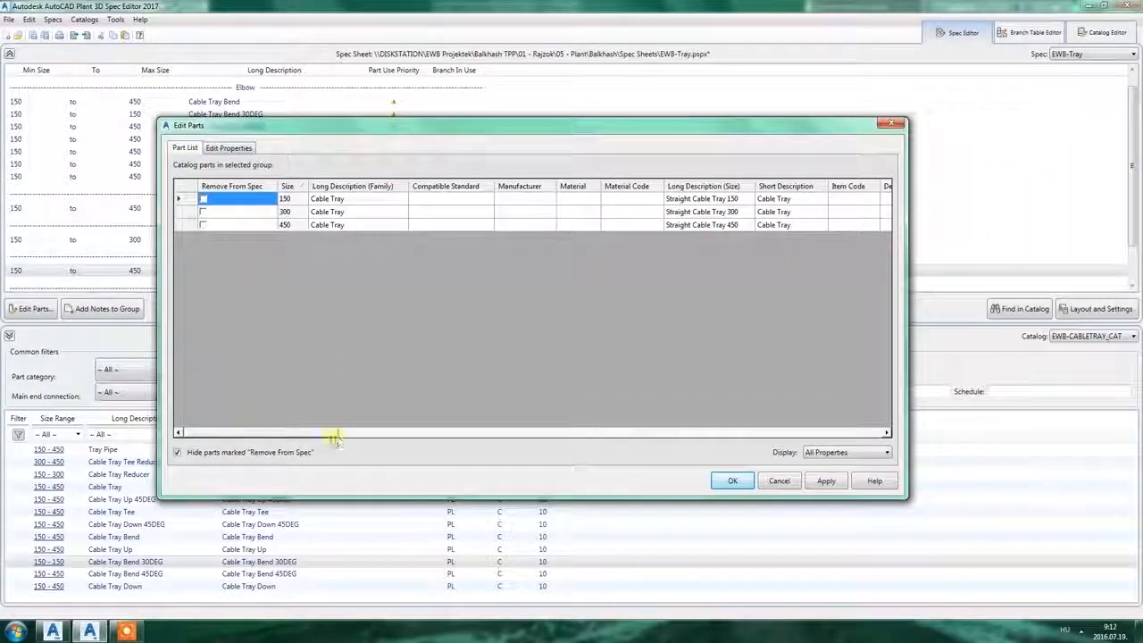
drag(336, 434, 479, 435)
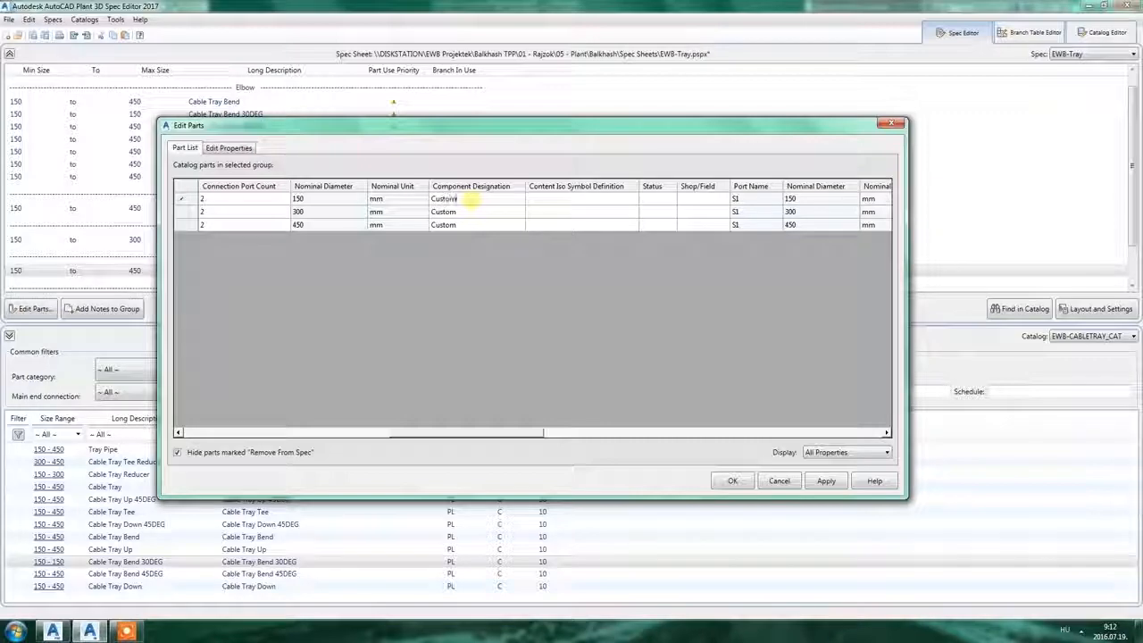
click(475, 211)
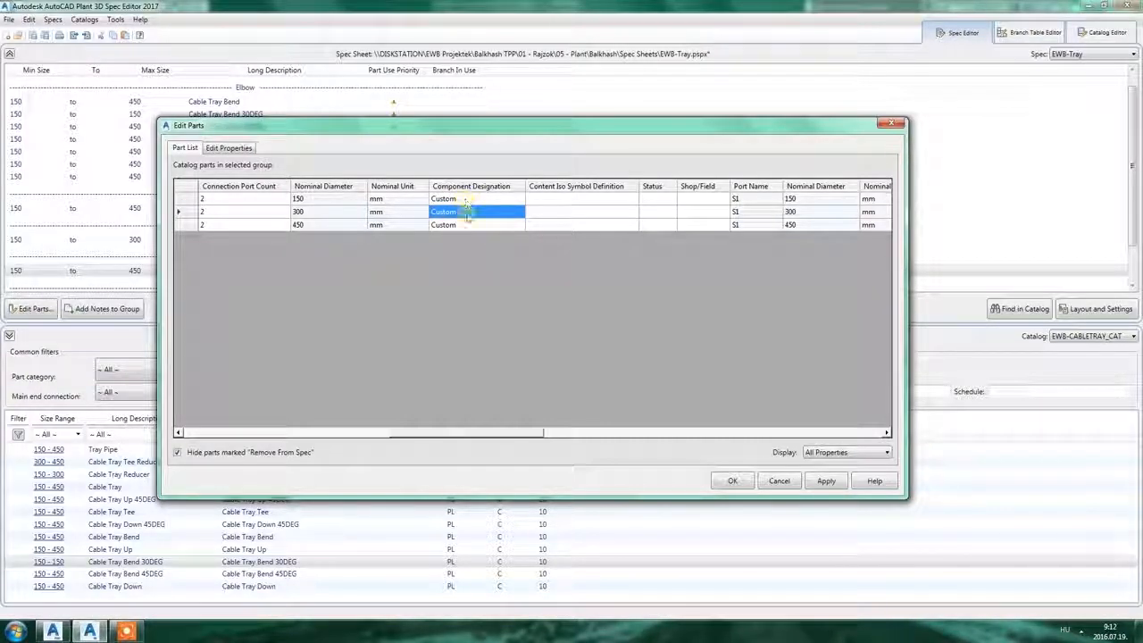
click(732, 480)
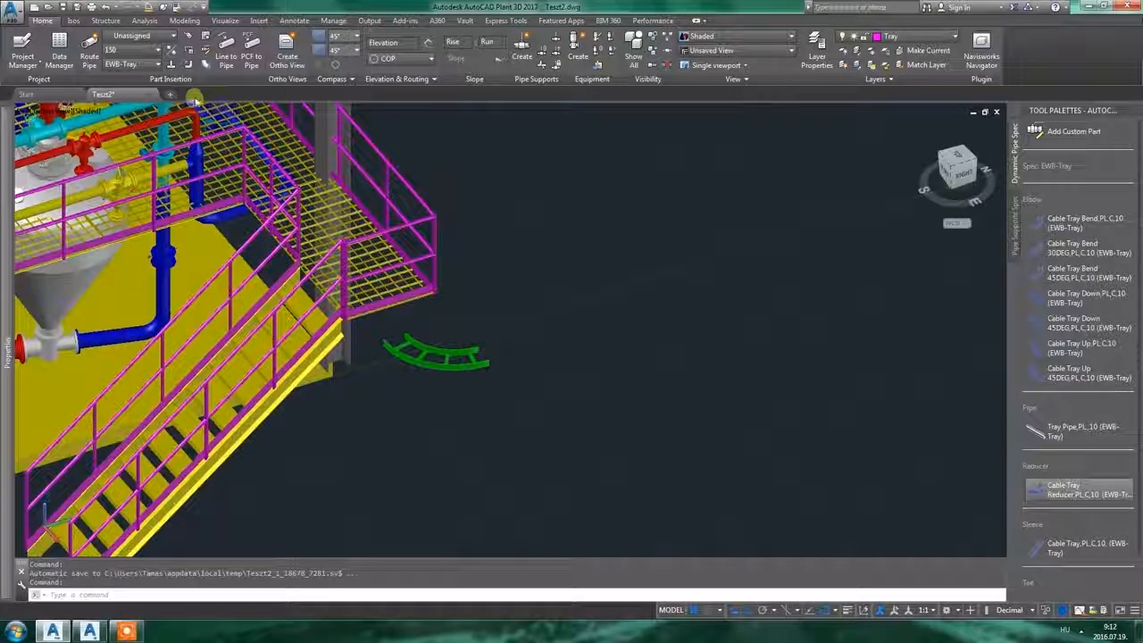
click(157, 64)
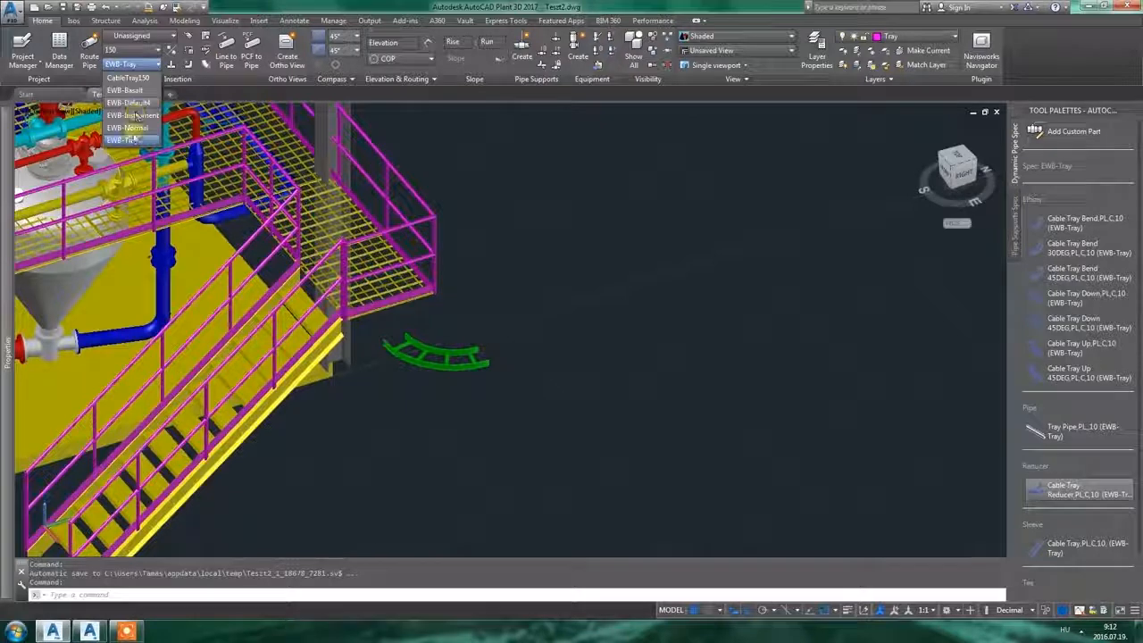
click(127, 129)
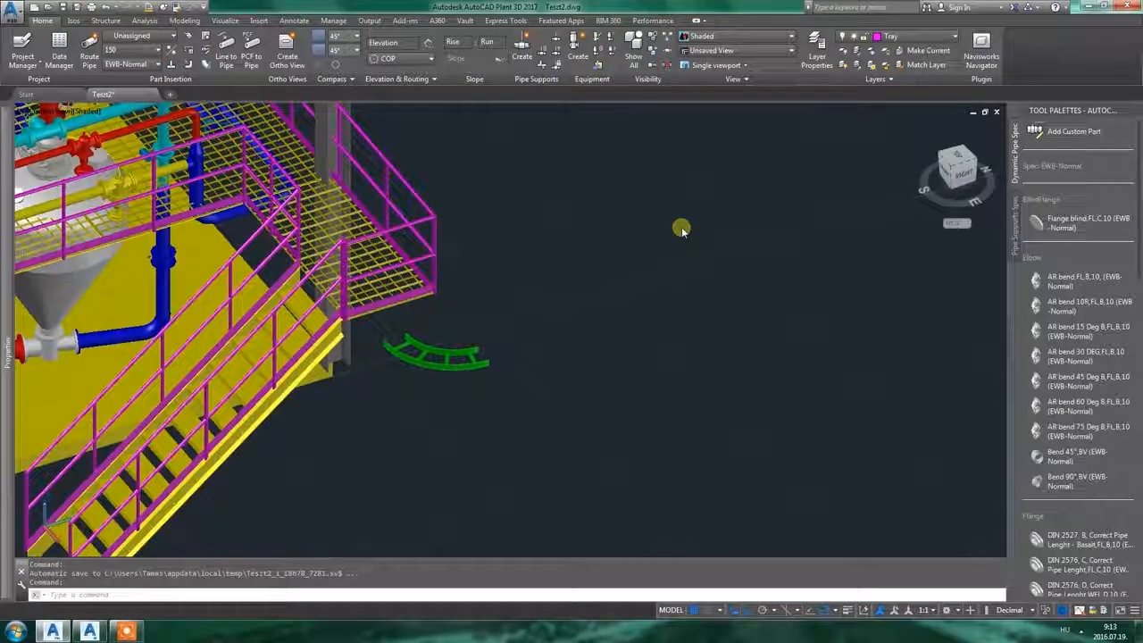
click(161, 64)
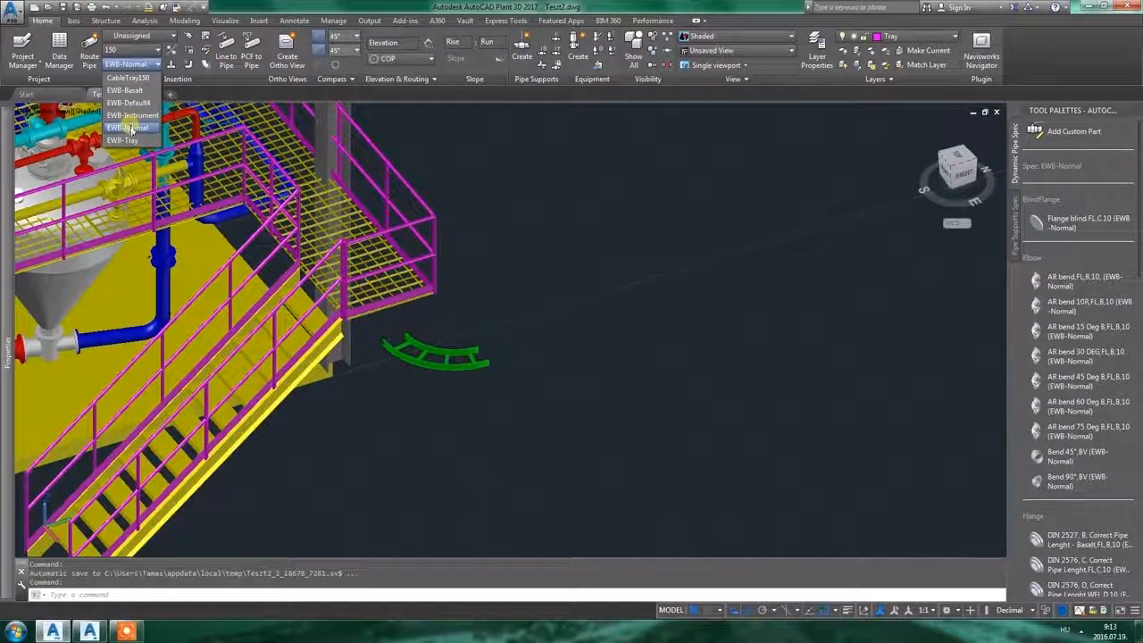
click(123, 139)
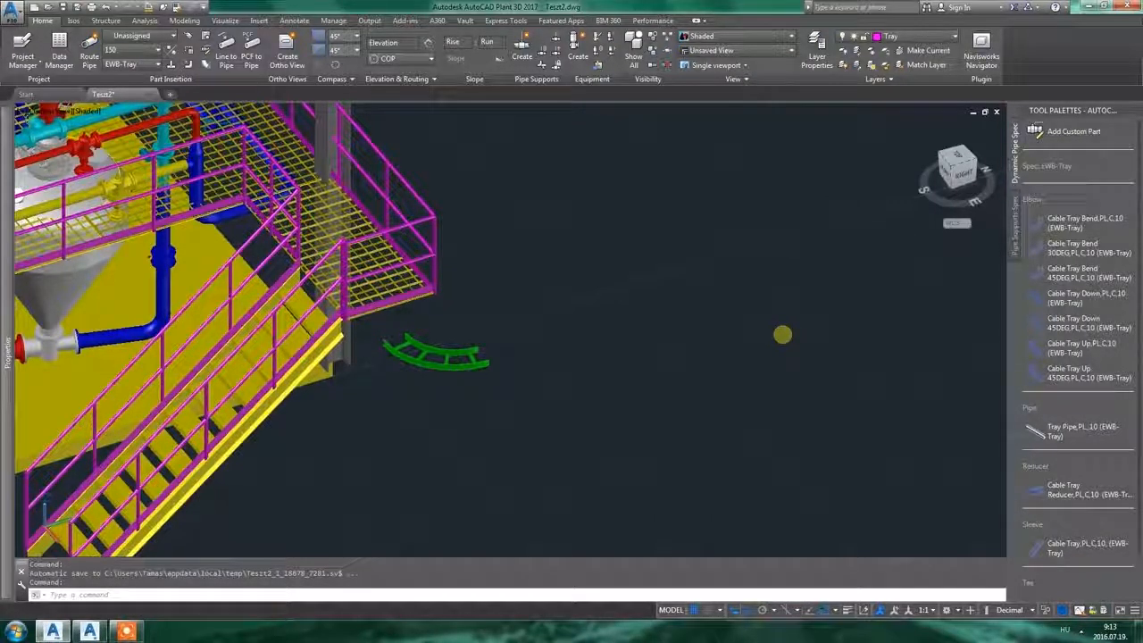
mouse_move(1068, 252)
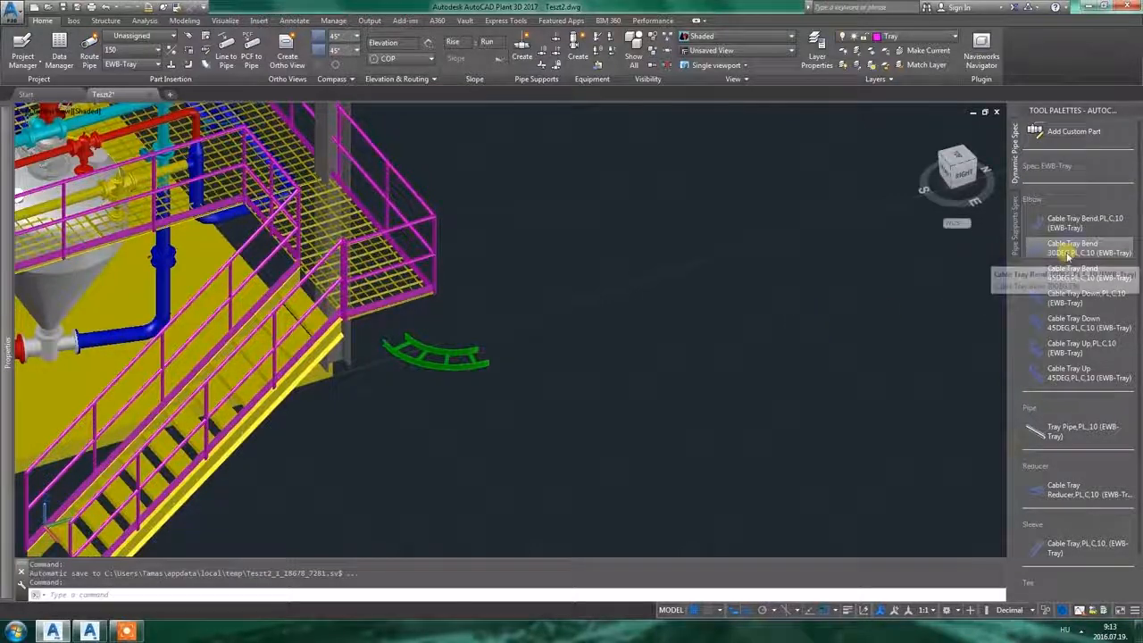
click(1083, 249)
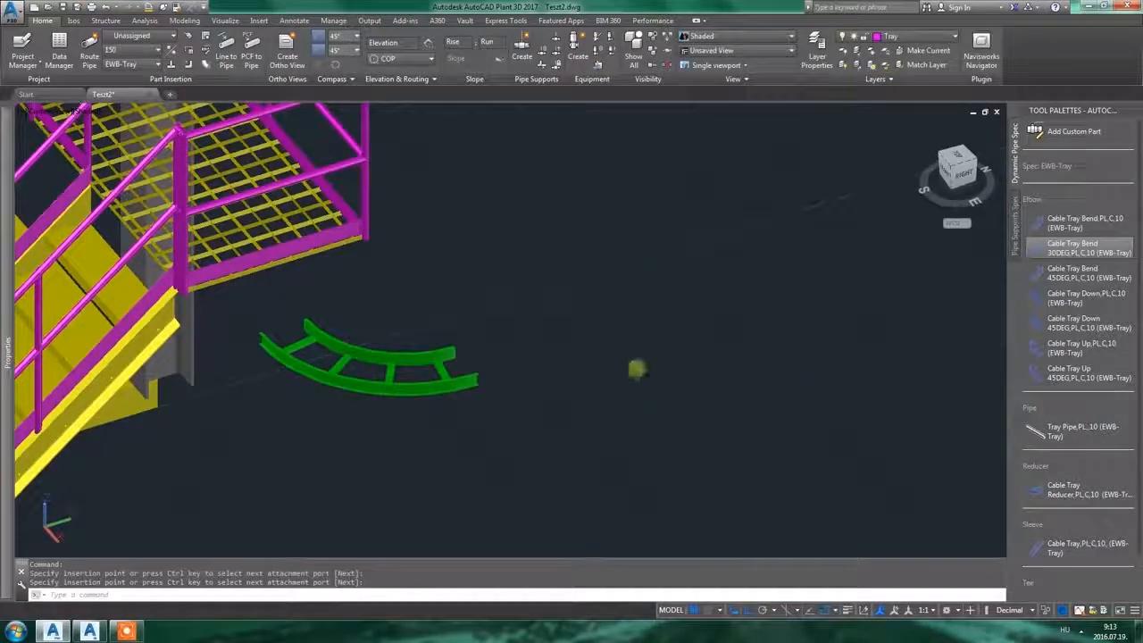
click(1063, 490)
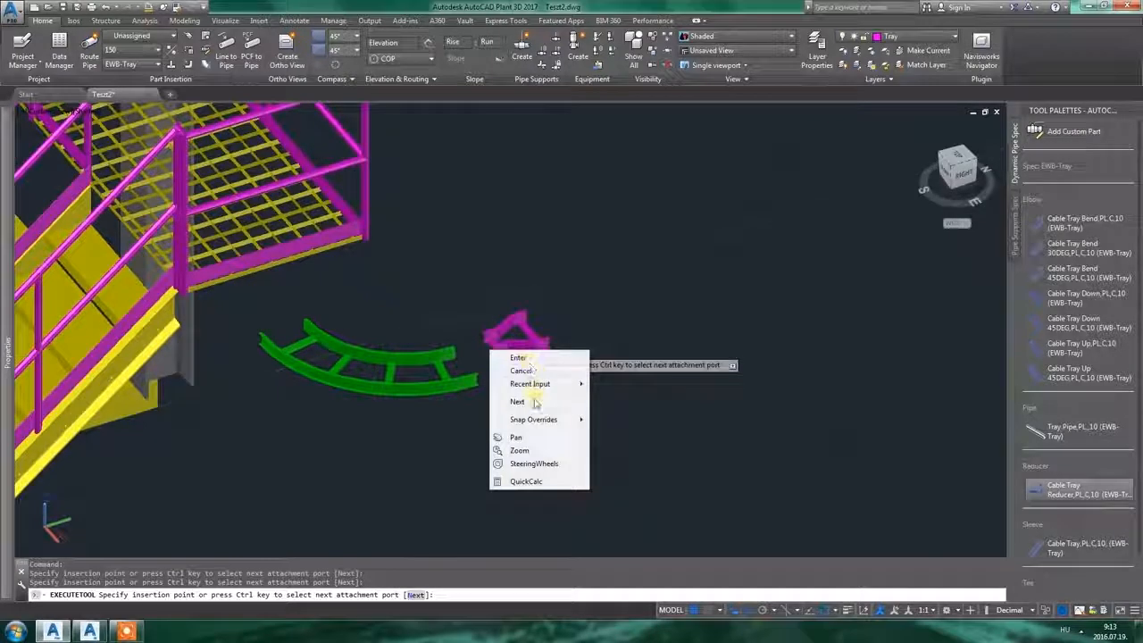
click(518, 400)
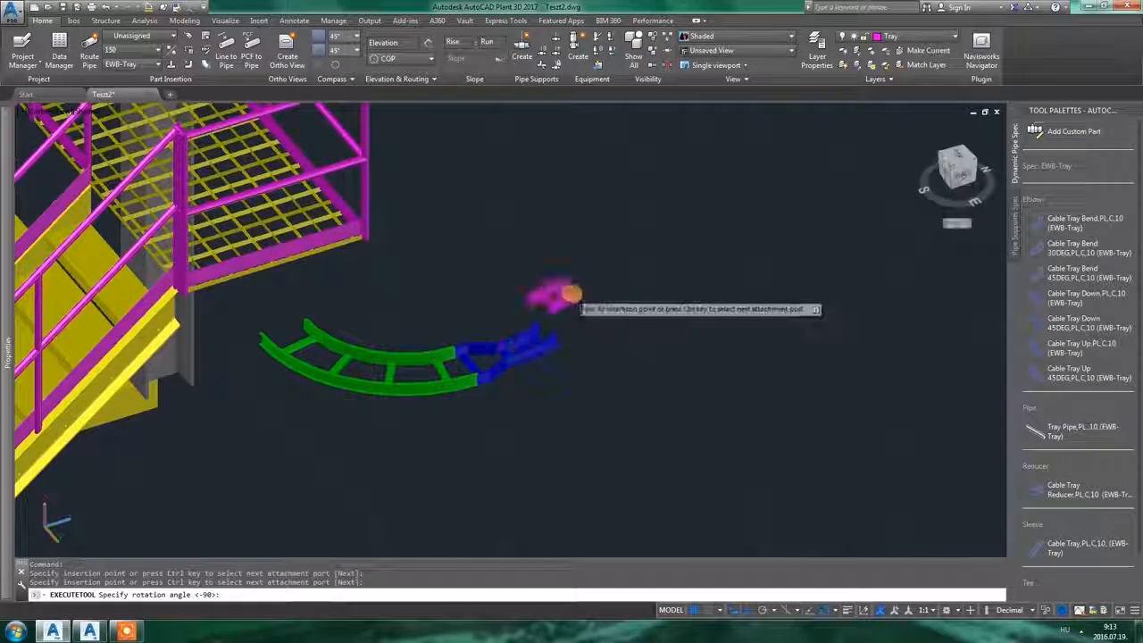
click(561, 318)
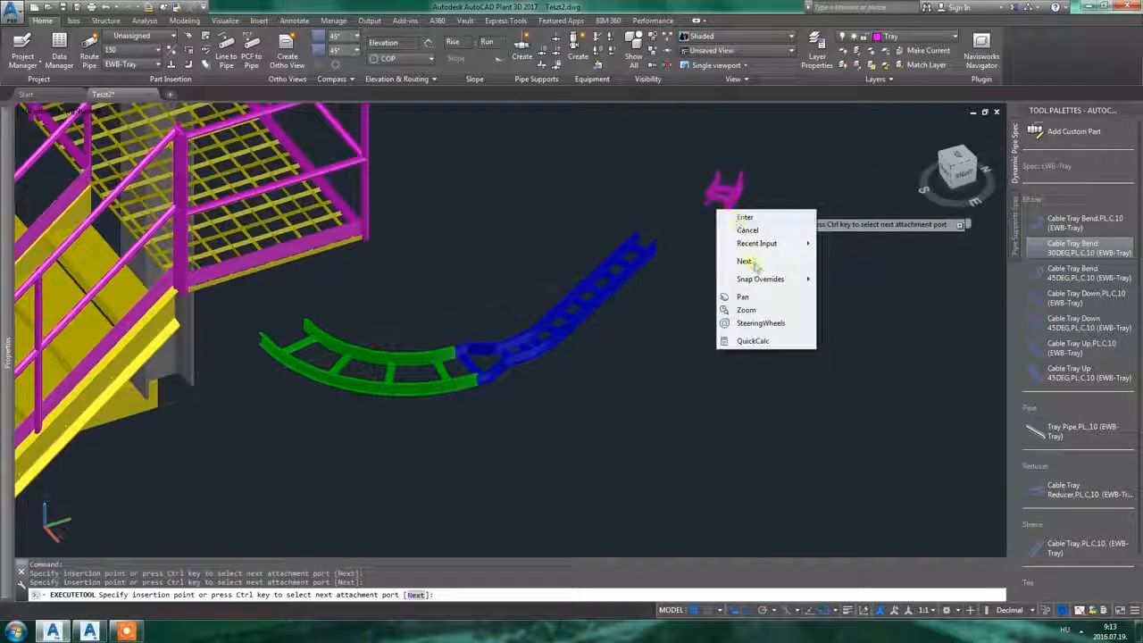
click(745, 261)
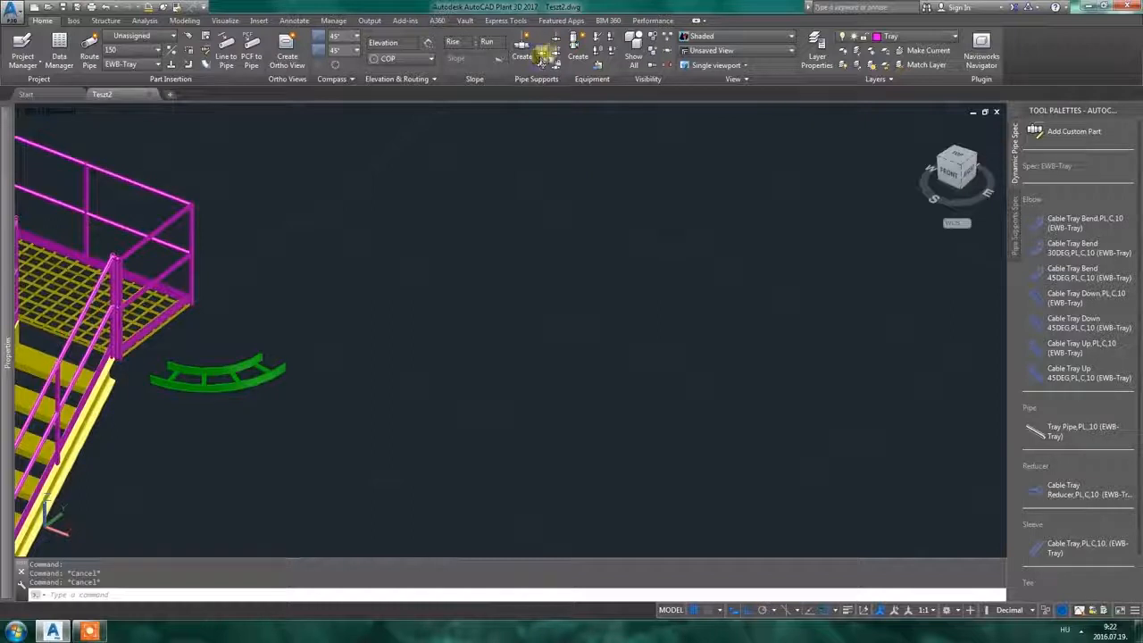
Create a straight CableTray equipment from the Conveyors category
click(579, 50)
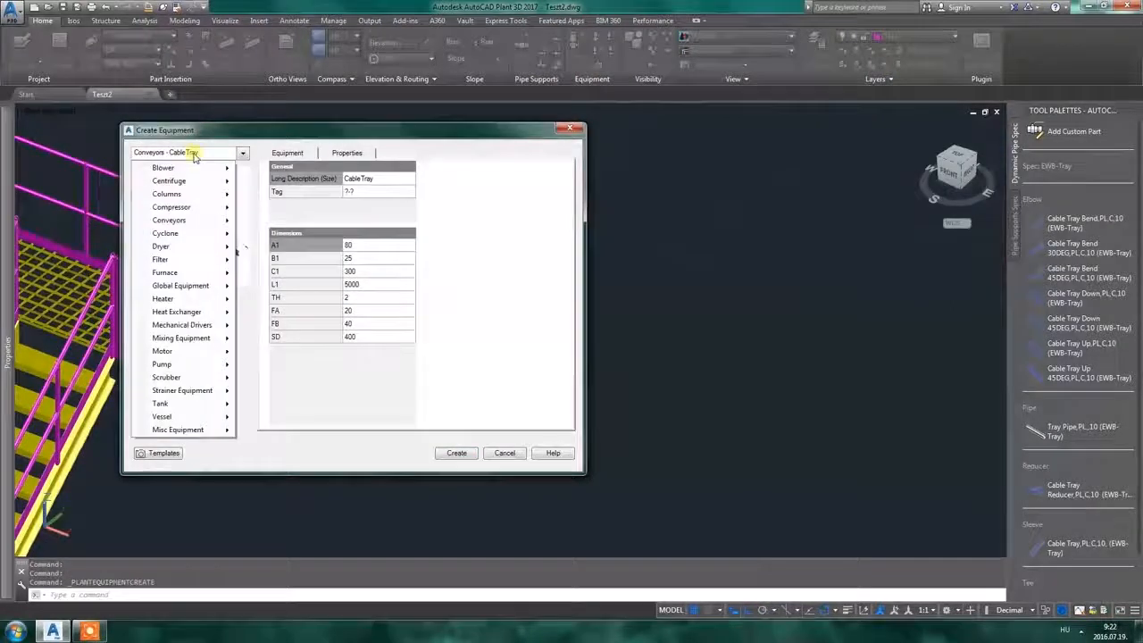
click(168, 220)
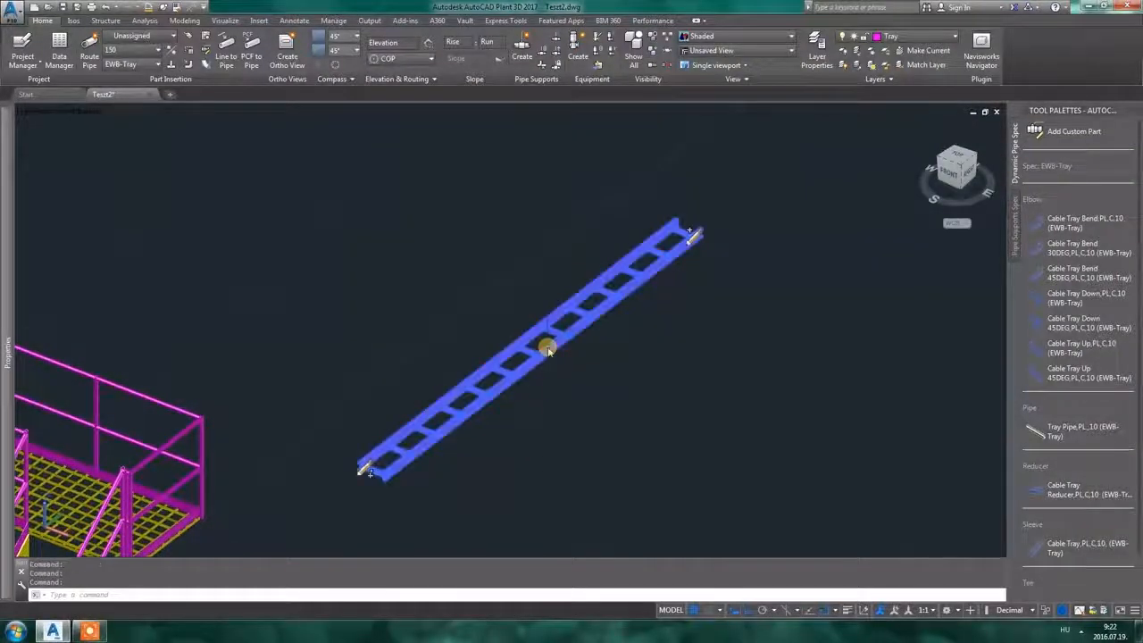
Modify the straight tray's equipment dimensions, setting L1 length to 4000, and apply
right_click(547, 346)
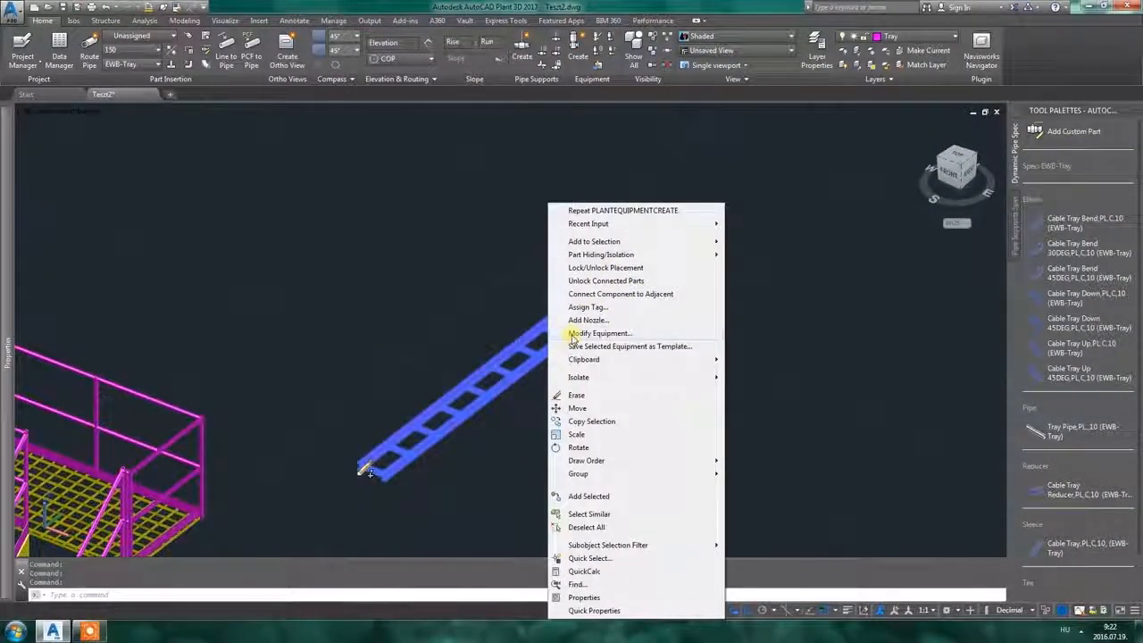
click(600, 334)
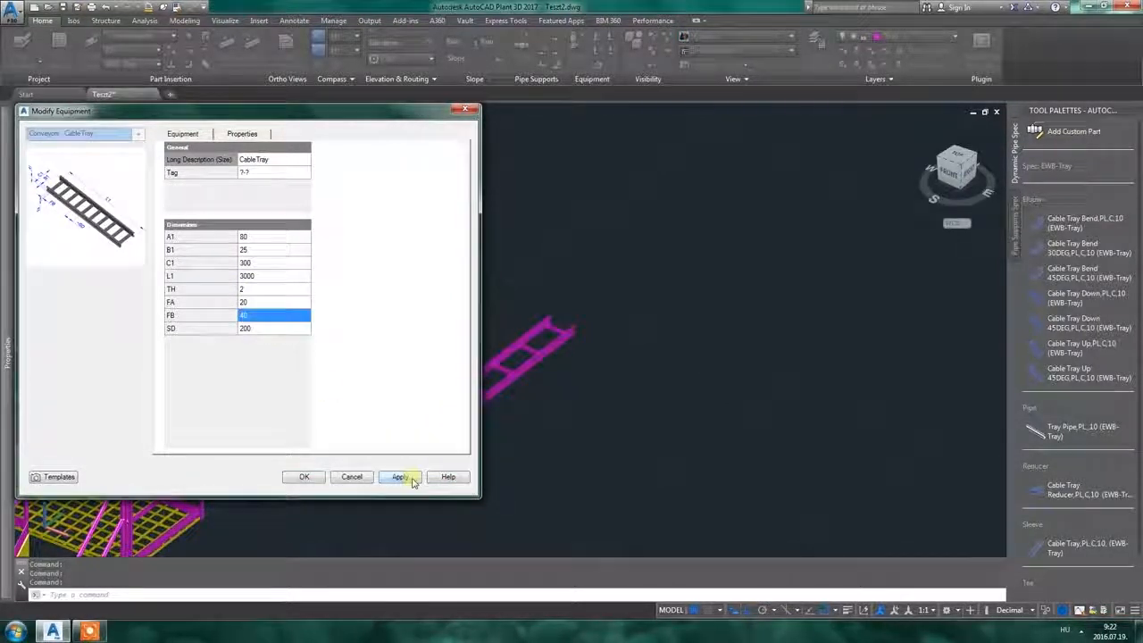
click(401, 475)
text(4000)
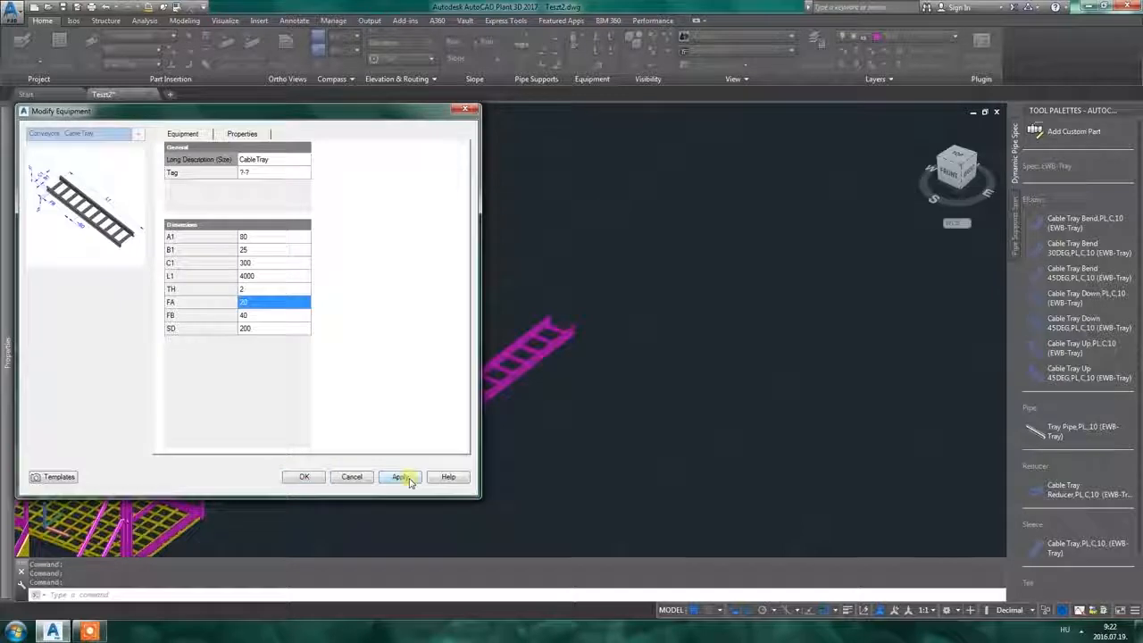
click(400, 476)
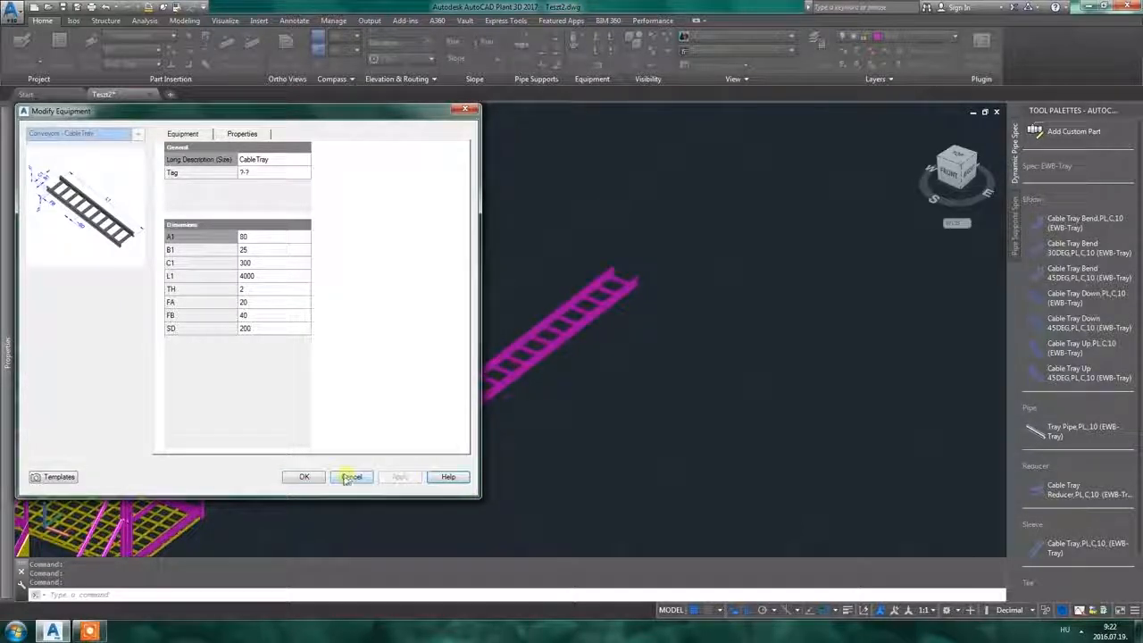
click(350, 475)
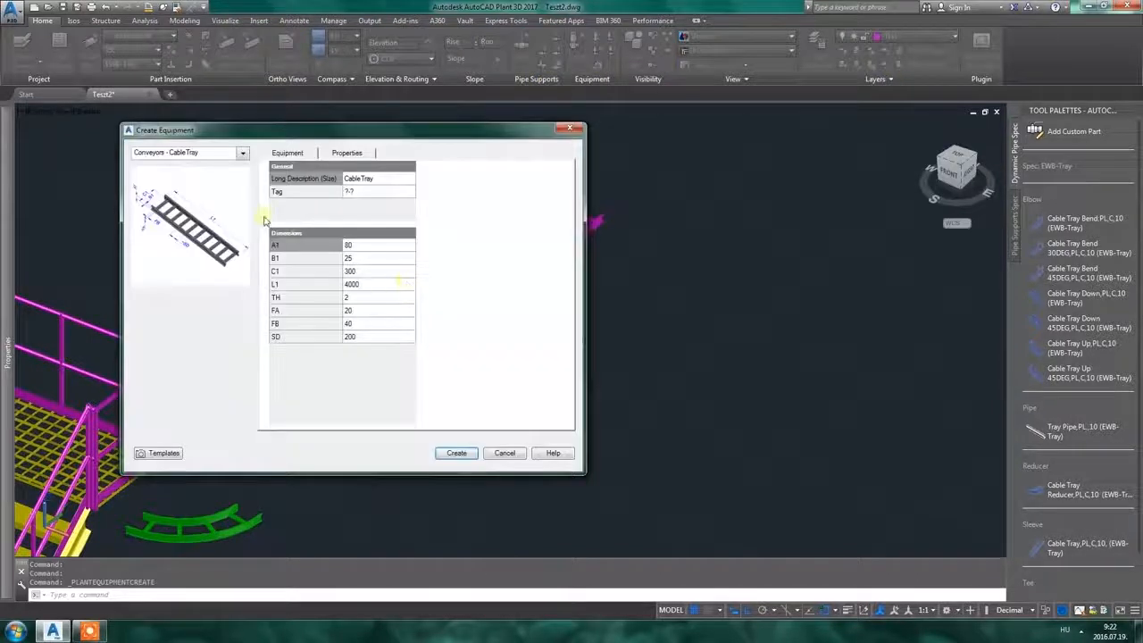
Browse Conveyors types (bend, bend DW/UP, reducer) and create a CableTrayTee
click(243, 152)
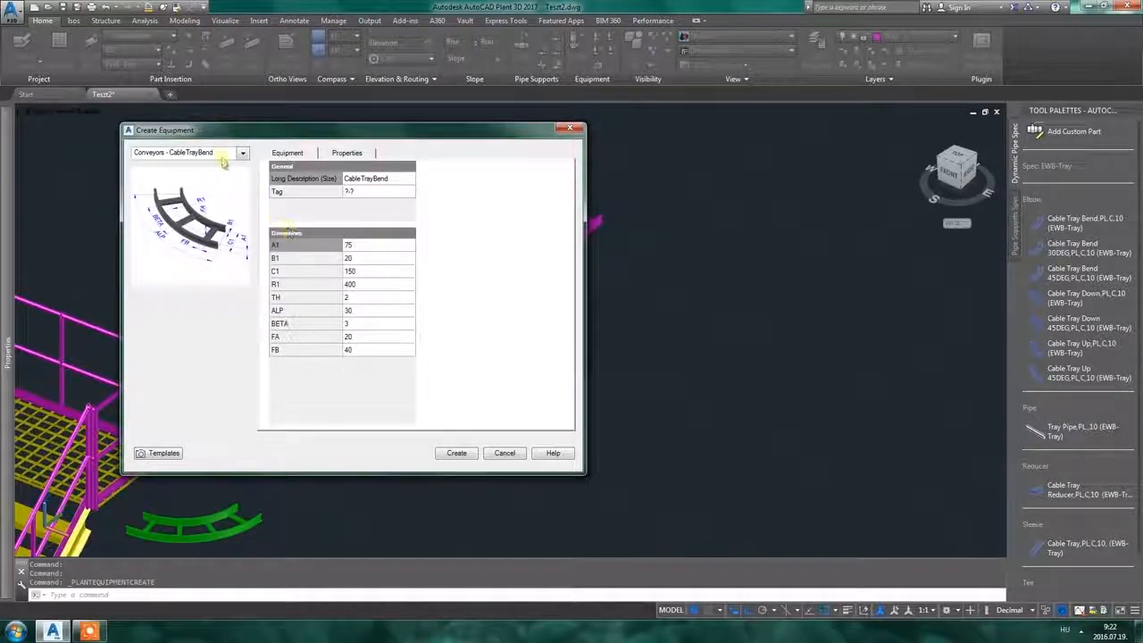
click(243, 152)
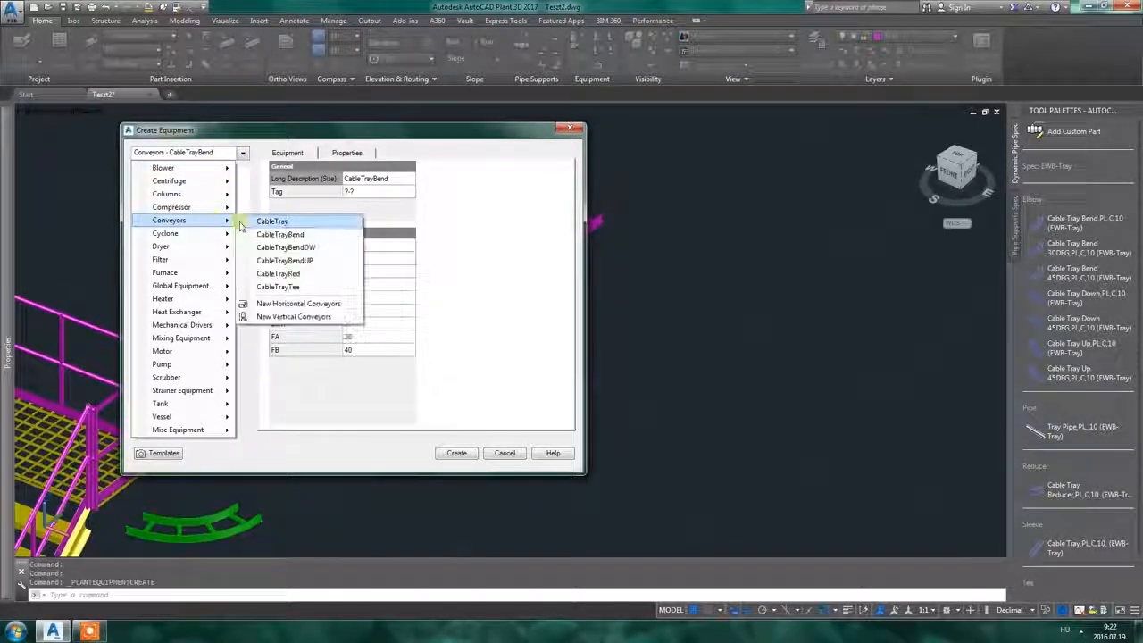
click(286, 246)
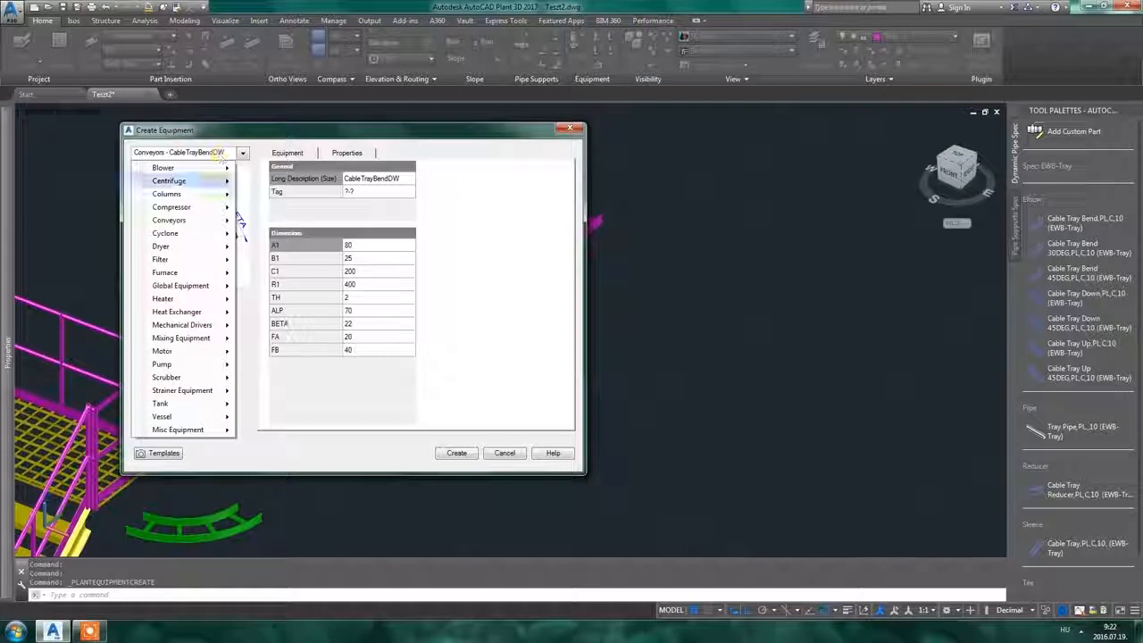
click(168, 219)
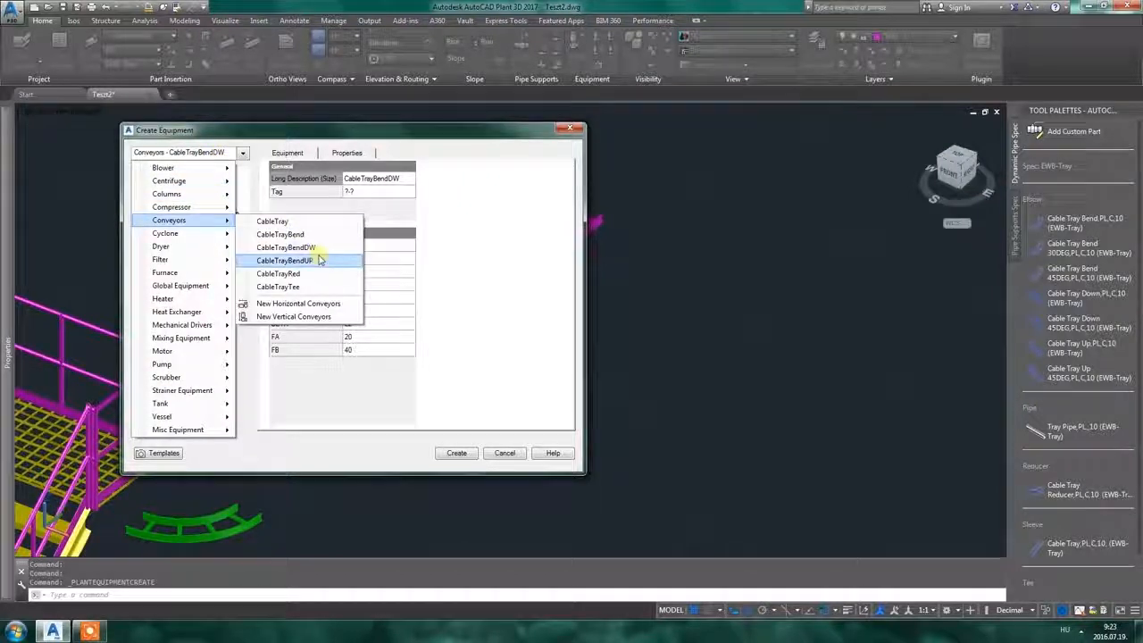
click(284, 261)
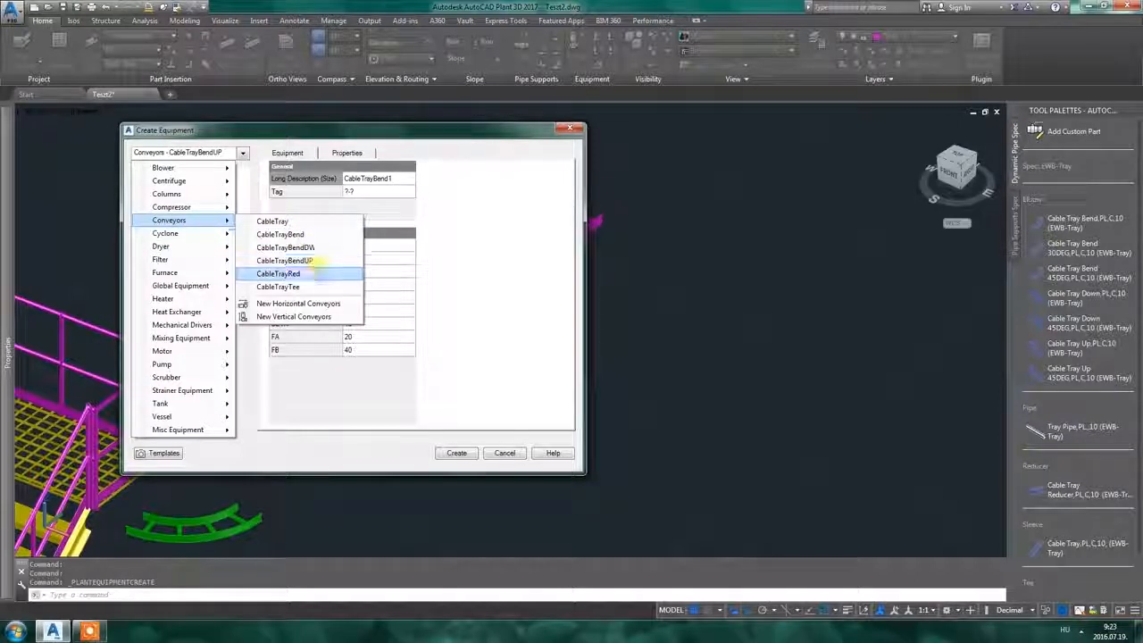
click(279, 273)
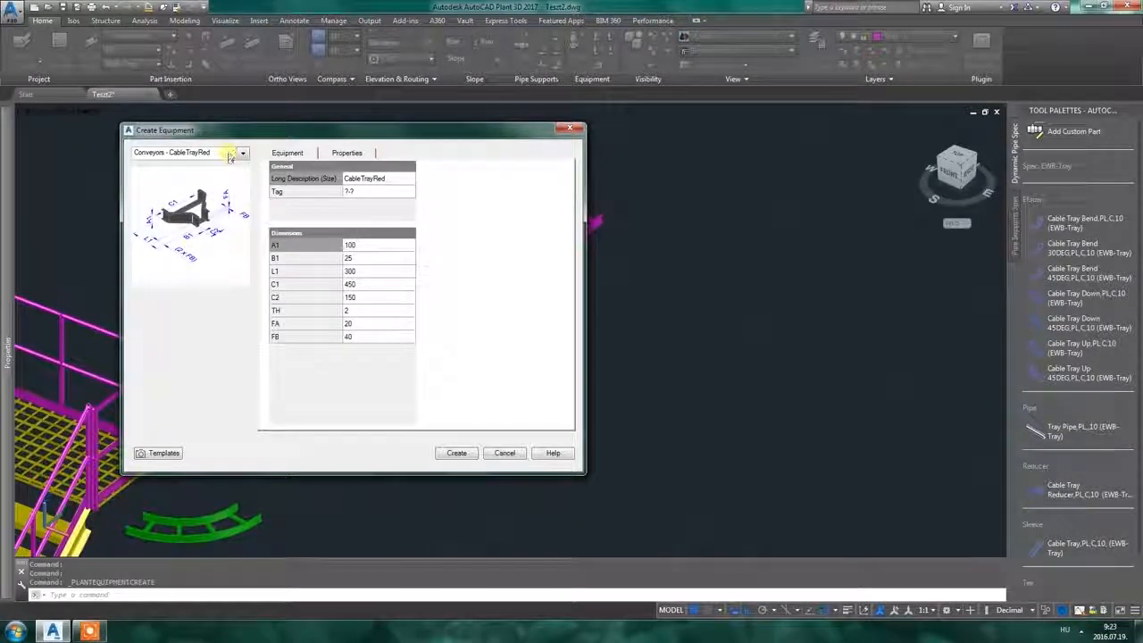
click(243, 153)
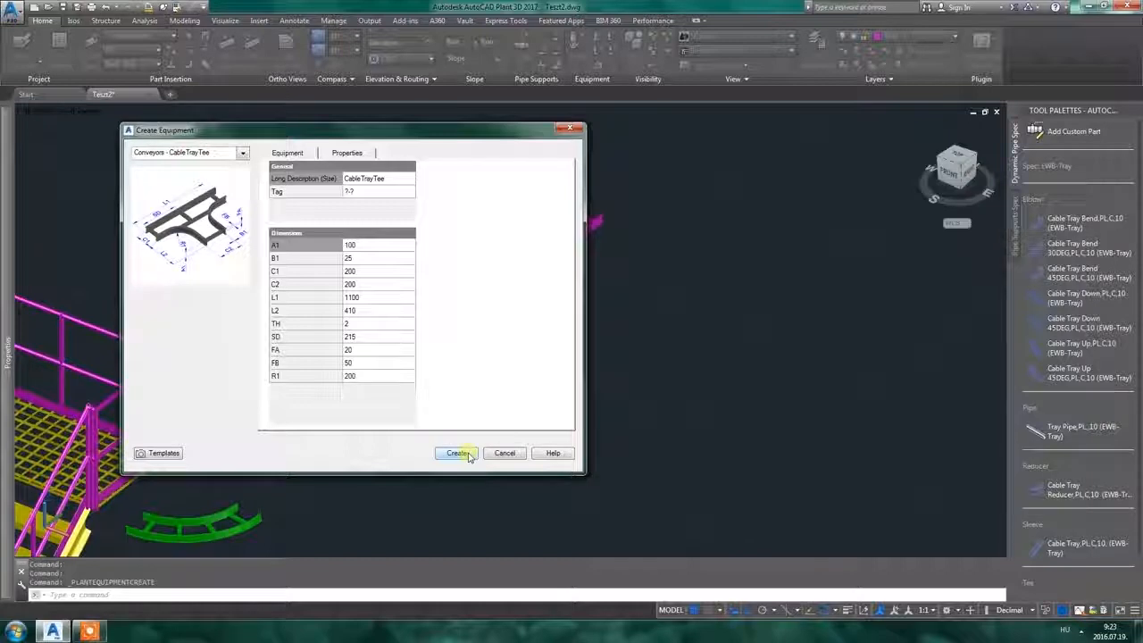
click(457, 454)
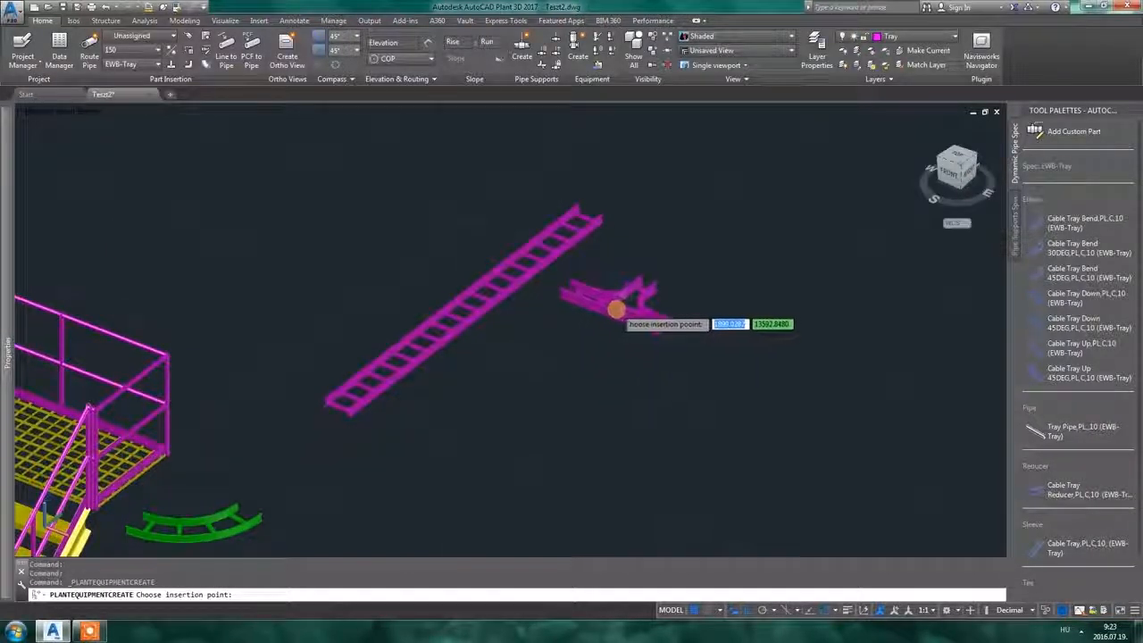
Place the tee beside the straight tray and set C1 to 400 and SD to 750
click(616, 311)
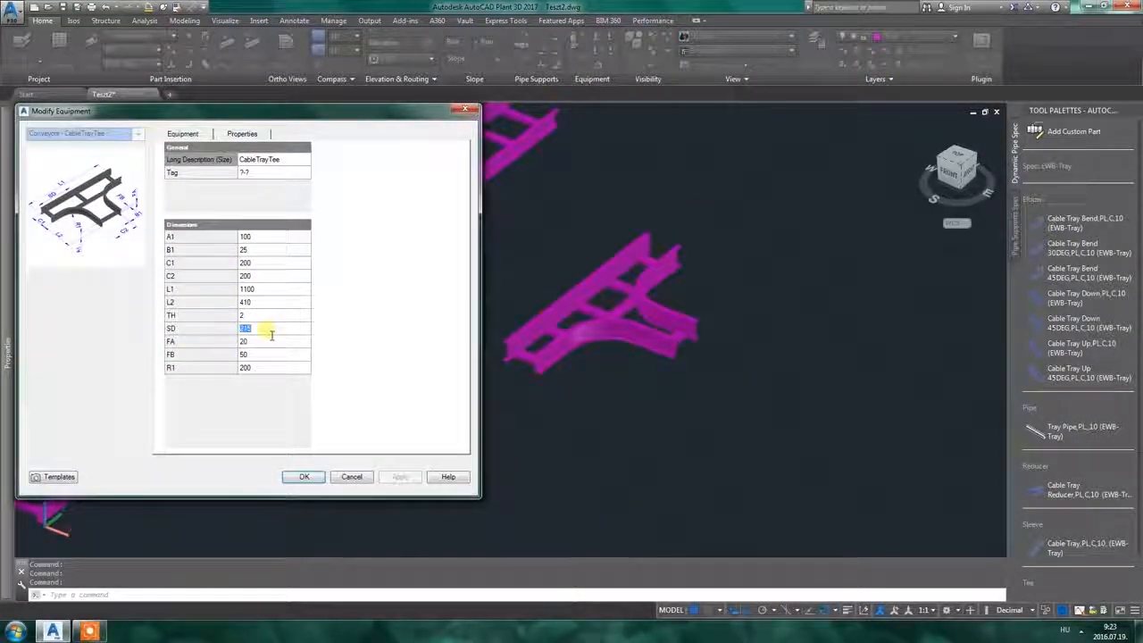
click(259, 341)
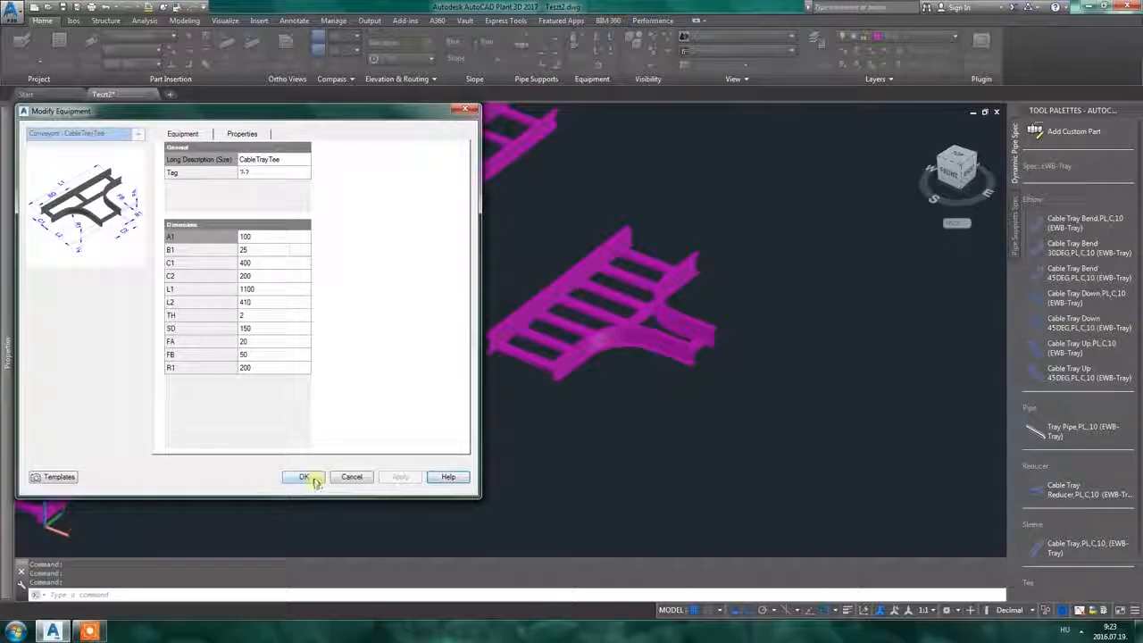
click(304, 475)
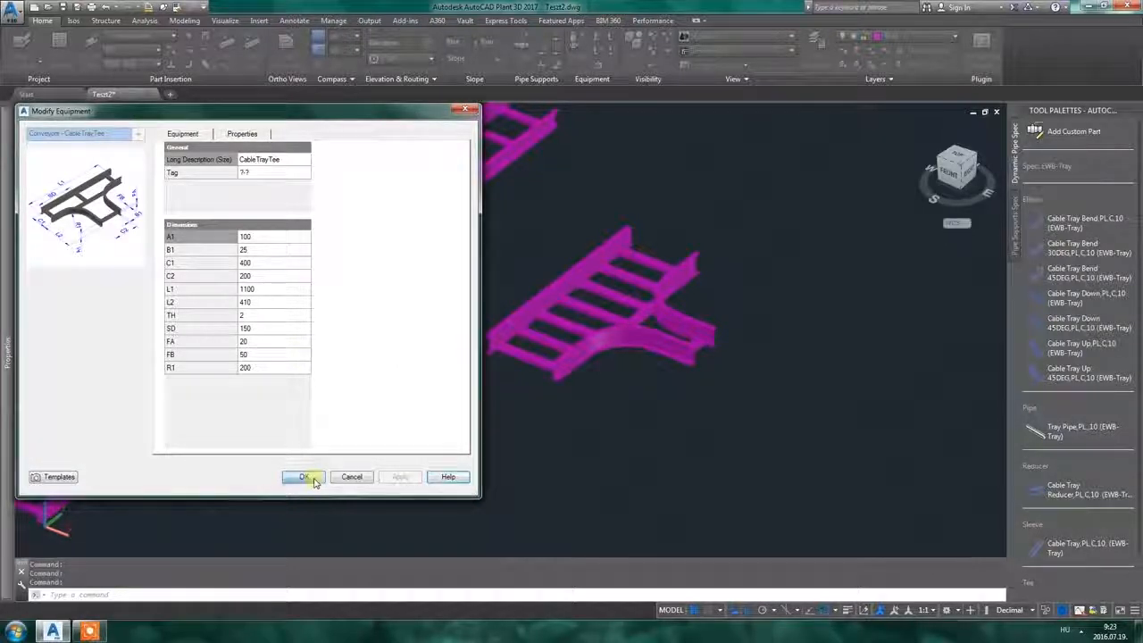
click(304, 475)
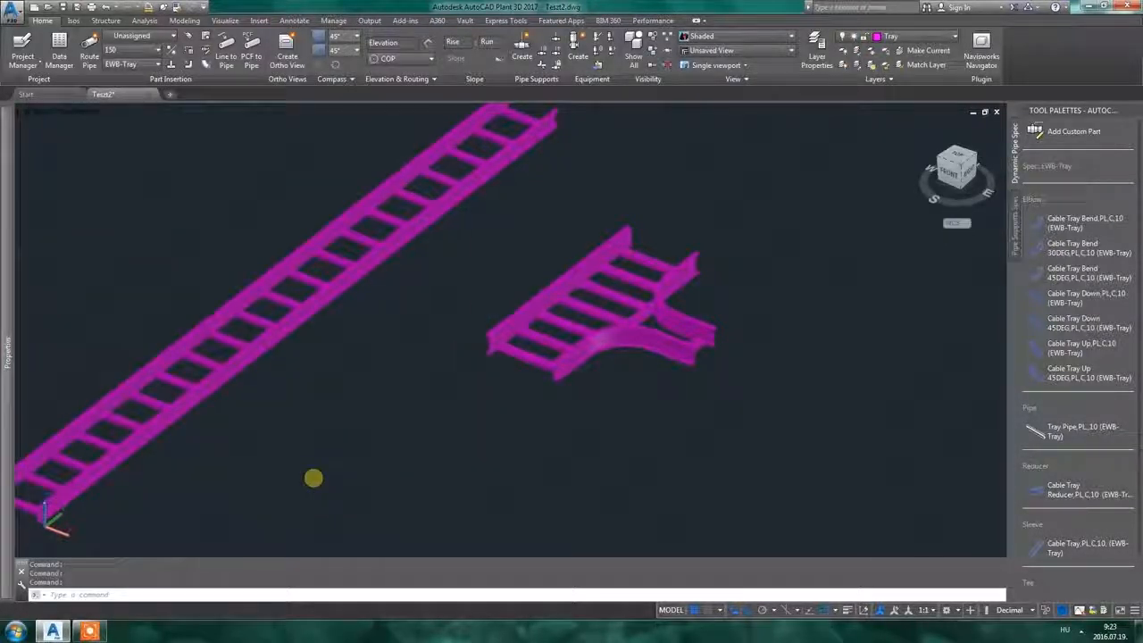